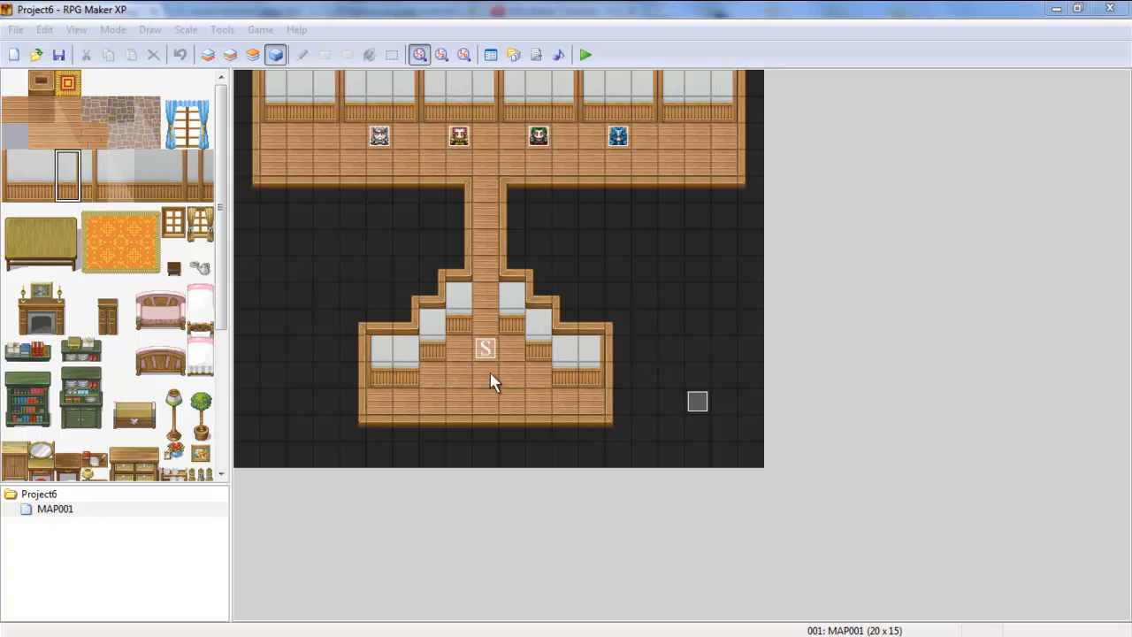
{"action": "mouse_move", "coordinate": [697, 481]}
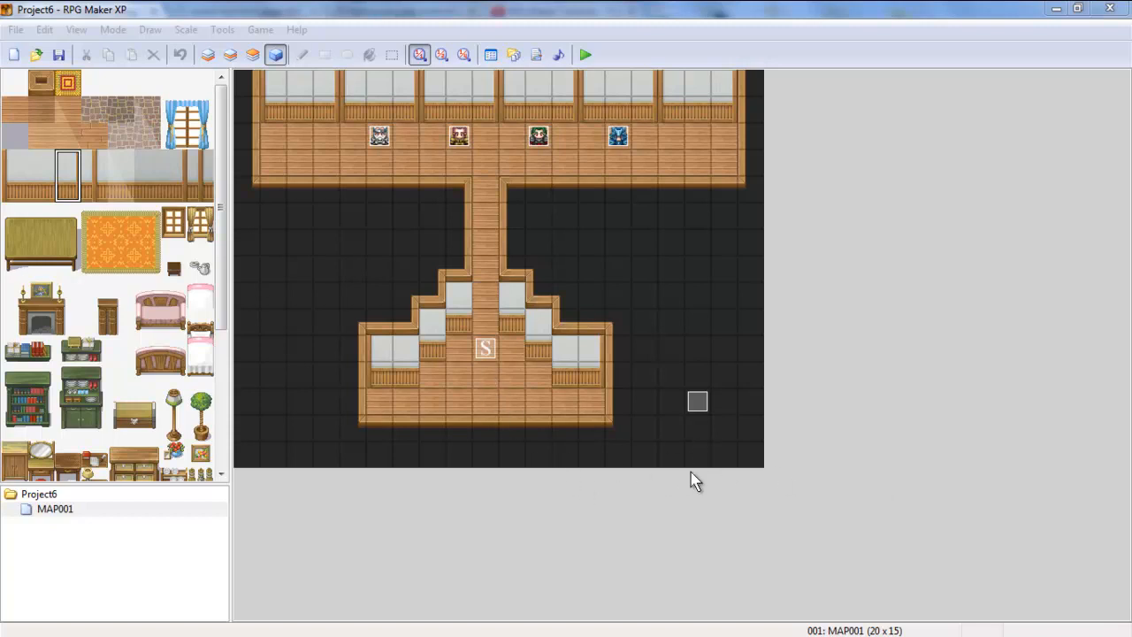
{"action": "mouse_move", "coordinate": [643, 481]}
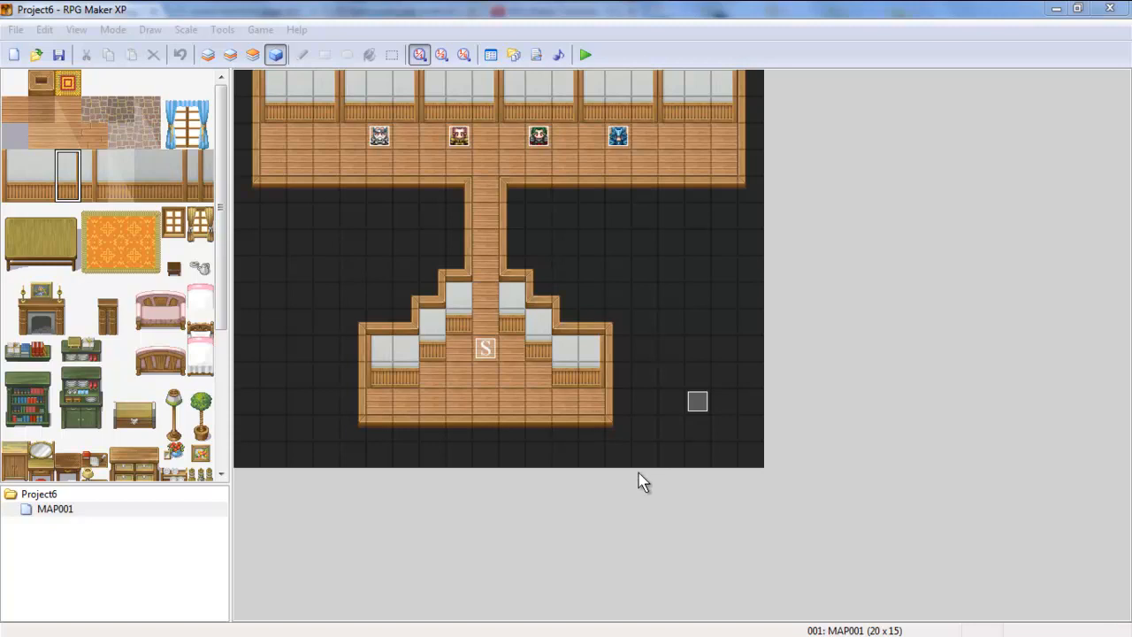
{"action": "mouse_move", "coordinate": [632, 470]}
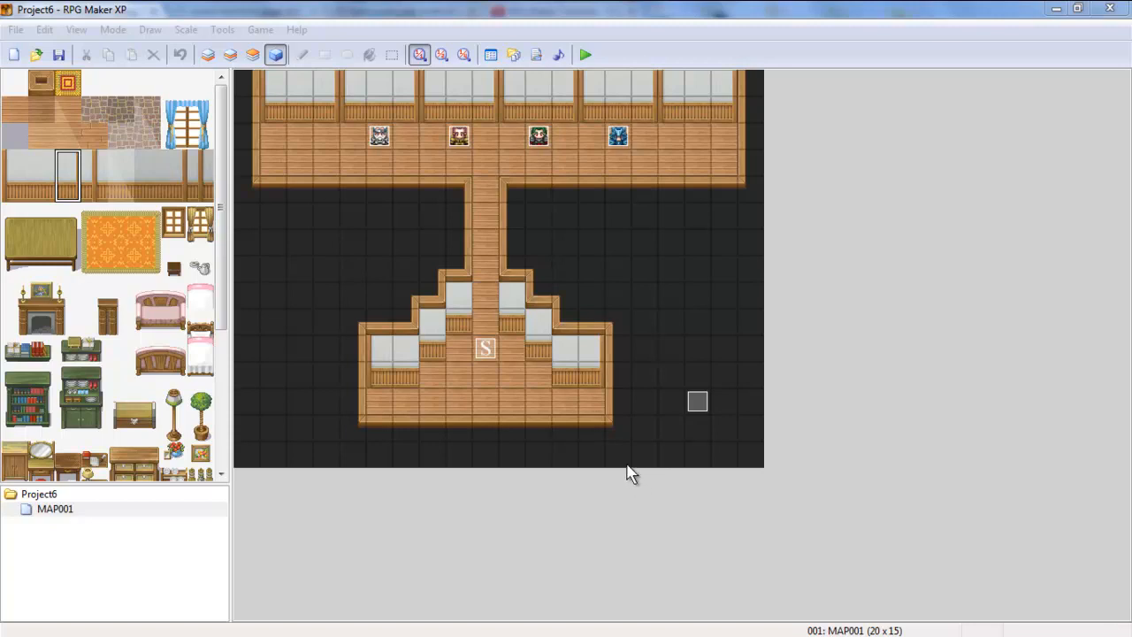
{"action": "mouse_move", "coordinate": [626, 477]}
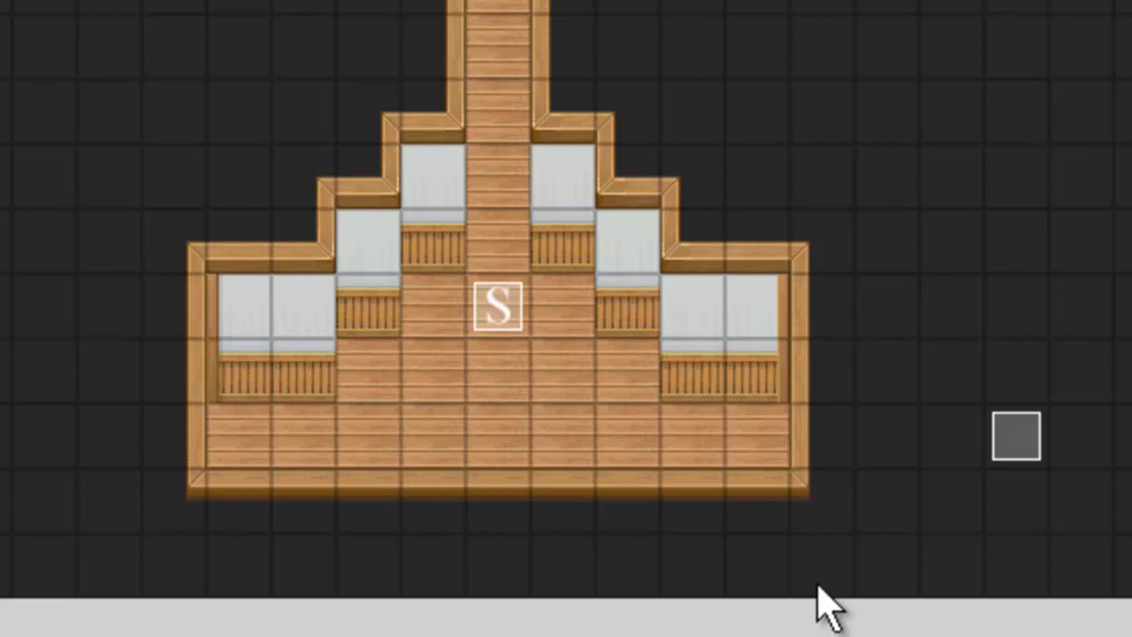
{"action": "mouse_move", "coordinate": [1015, 435]}
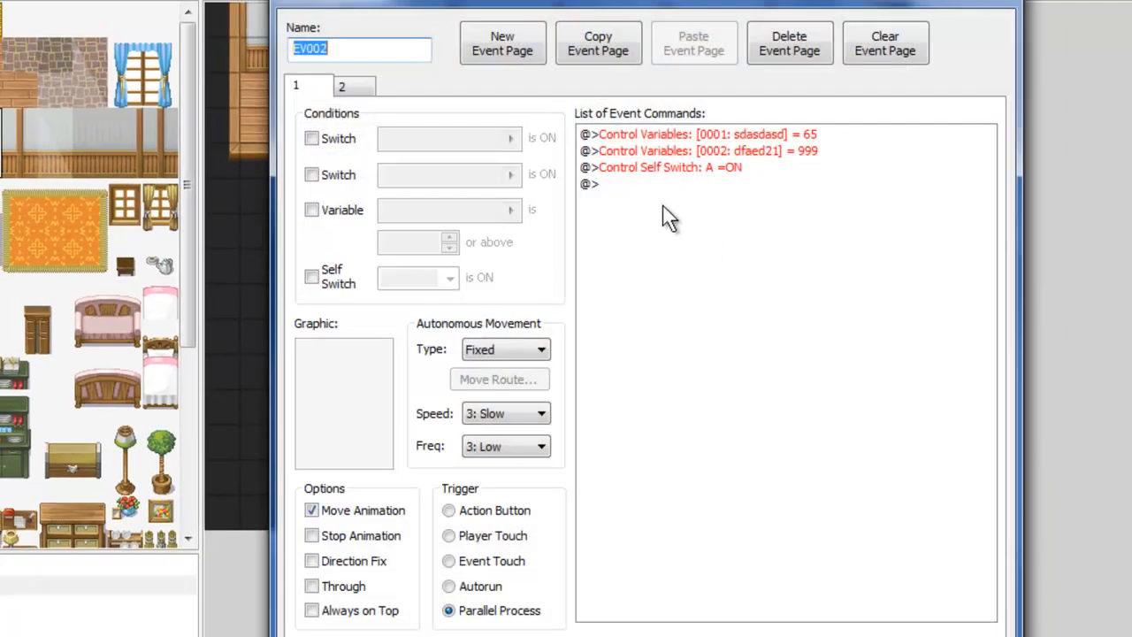
{"action": "mouse_move", "coordinate": [761, 145]}
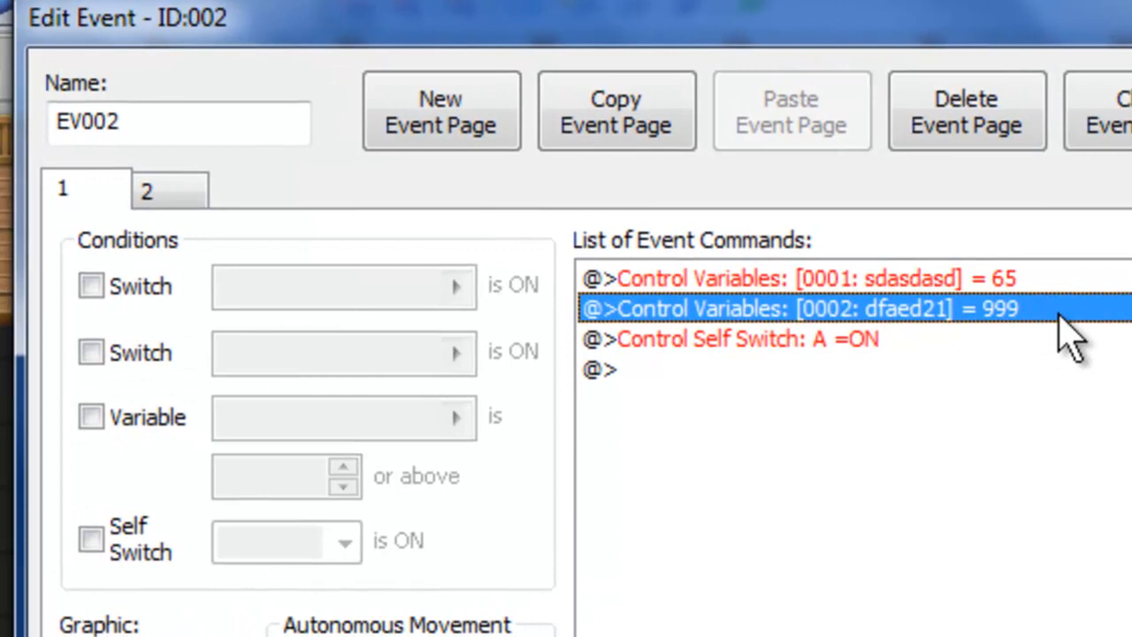
- Review the self switch A command and the event's second page with its condition
{"action": "left_click", "coordinate": [746, 339]}
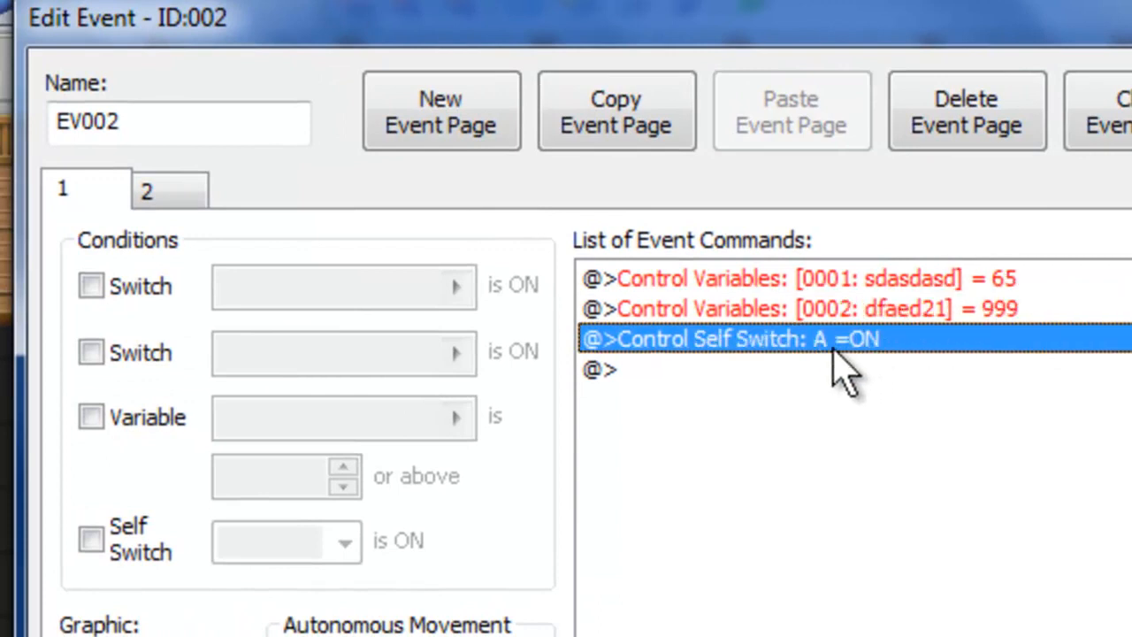
{"action": "left_click", "coordinate": [169, 187]}
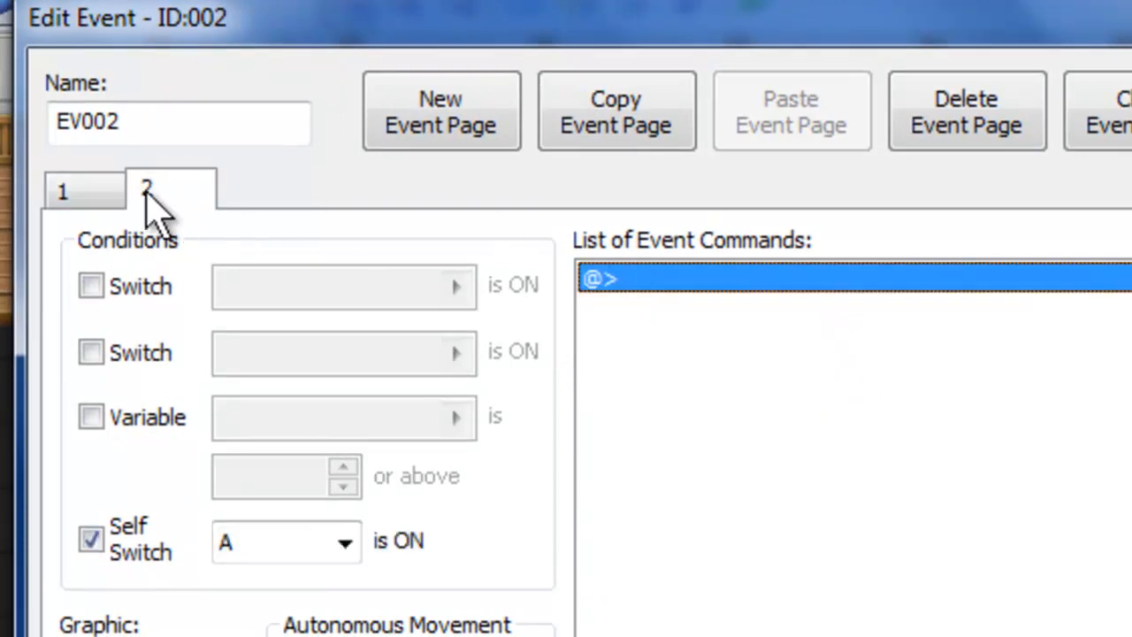
{"action": "scroll", "scroll_direction": "down", "scroll_amount": 3}
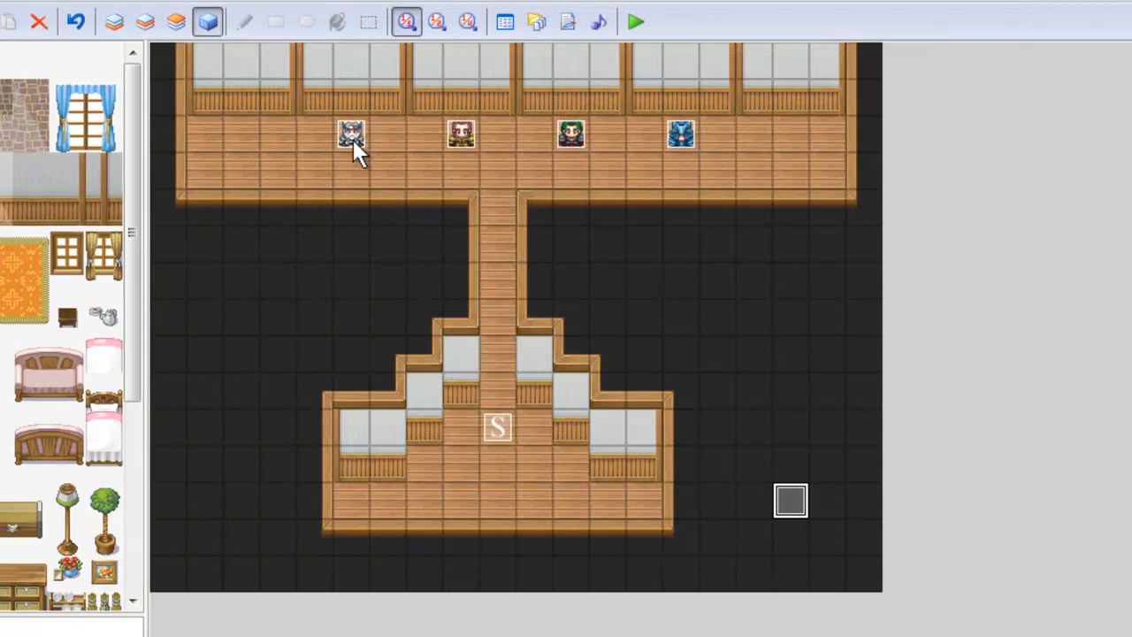
- Inspect the first NPC's messages showing variable 1 and variable 2 via \V[1] and \V[2]
{"action": "left_click", "coordinate": [350, 134]}
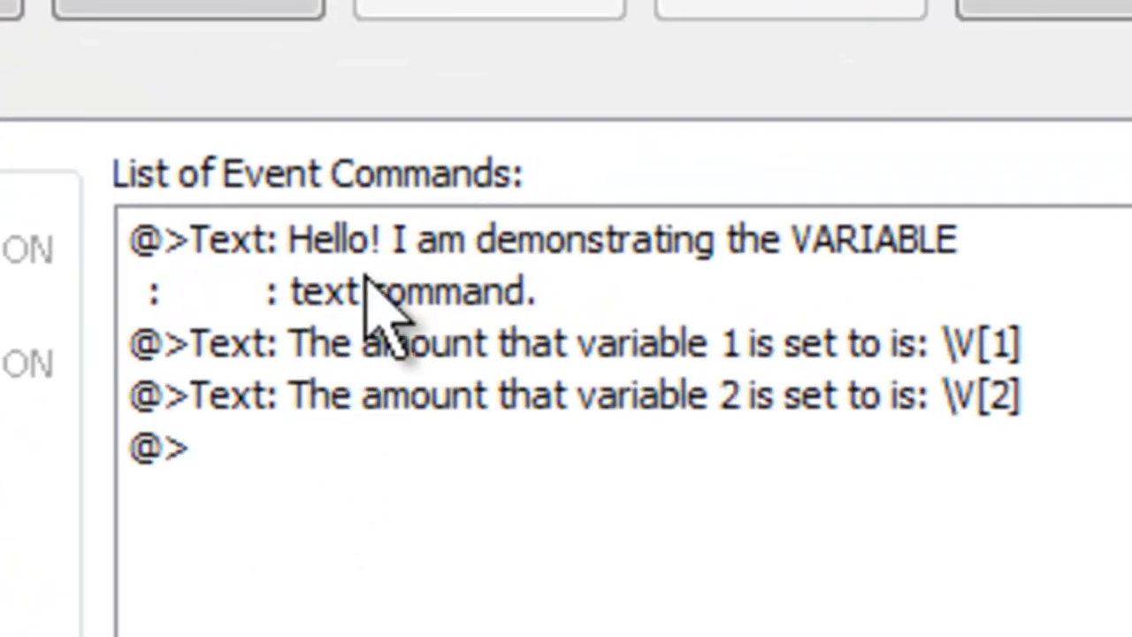
{"action": "mouse_move", "coordinate": [354, 256]}
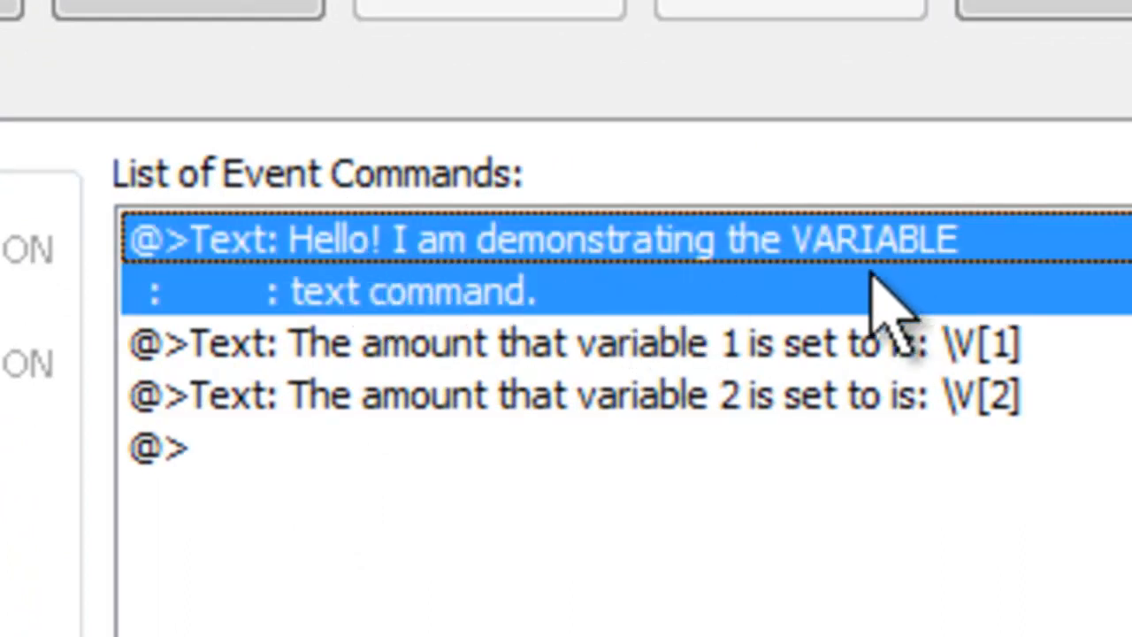
{"action": "left_click", "coordinate": [575, 343]}
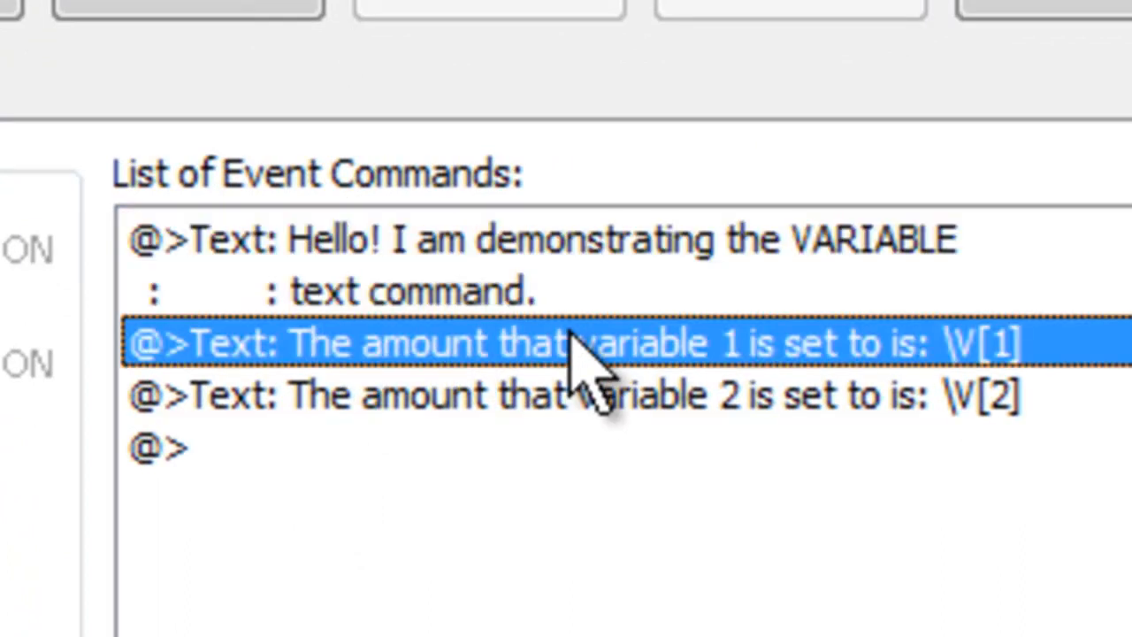
{"action": "mouse_move", "coordinate": [973, 407]}
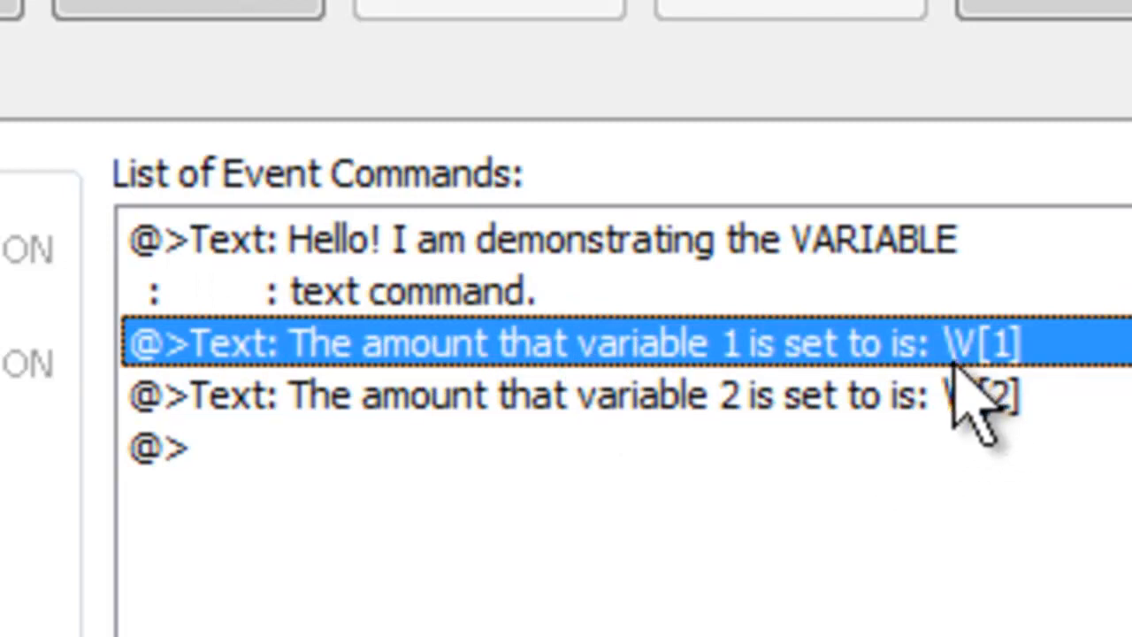
{"action": "mouse_move", "coordinate": [990, 397]}
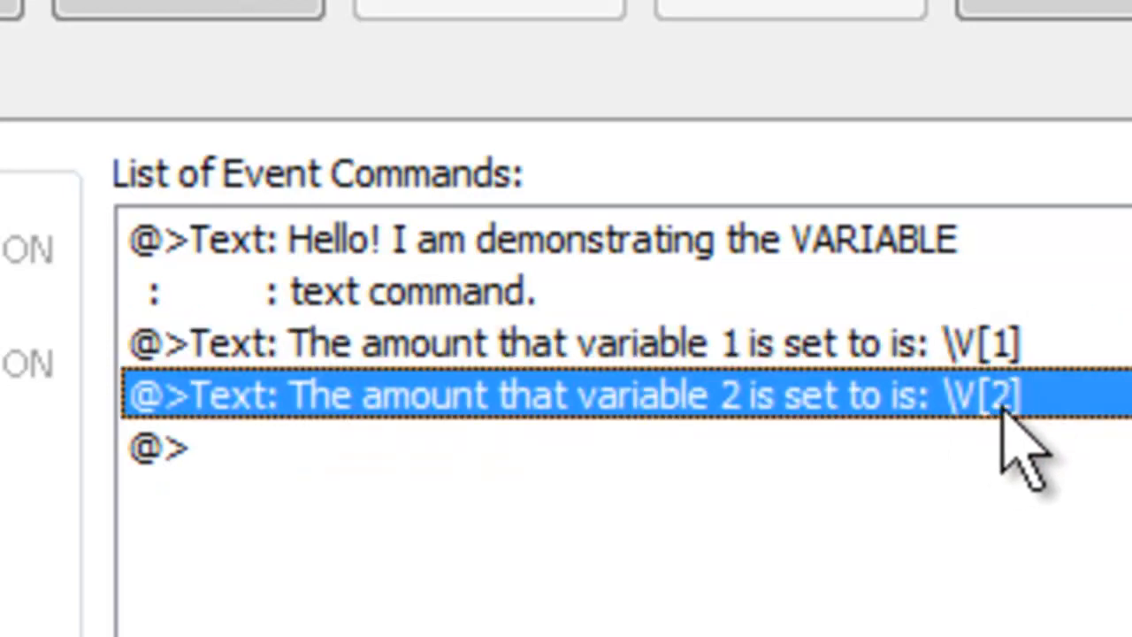
{"action": "mouse_move", "coordinate": [1017, 468]}
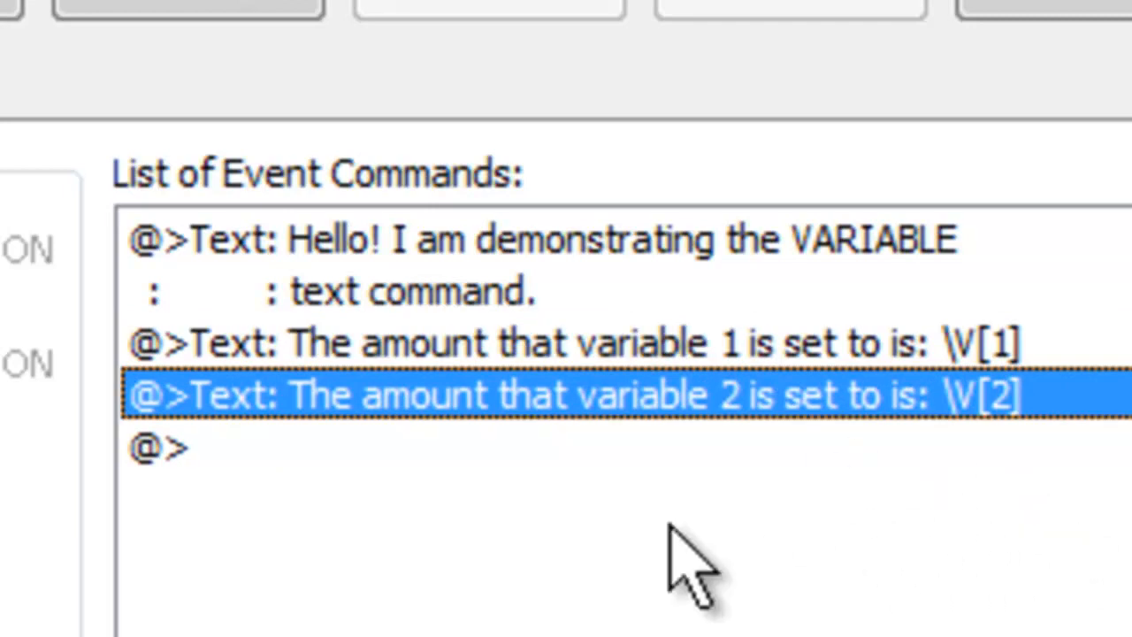
{"action": "left_click", "coordinate": [618, 344]}
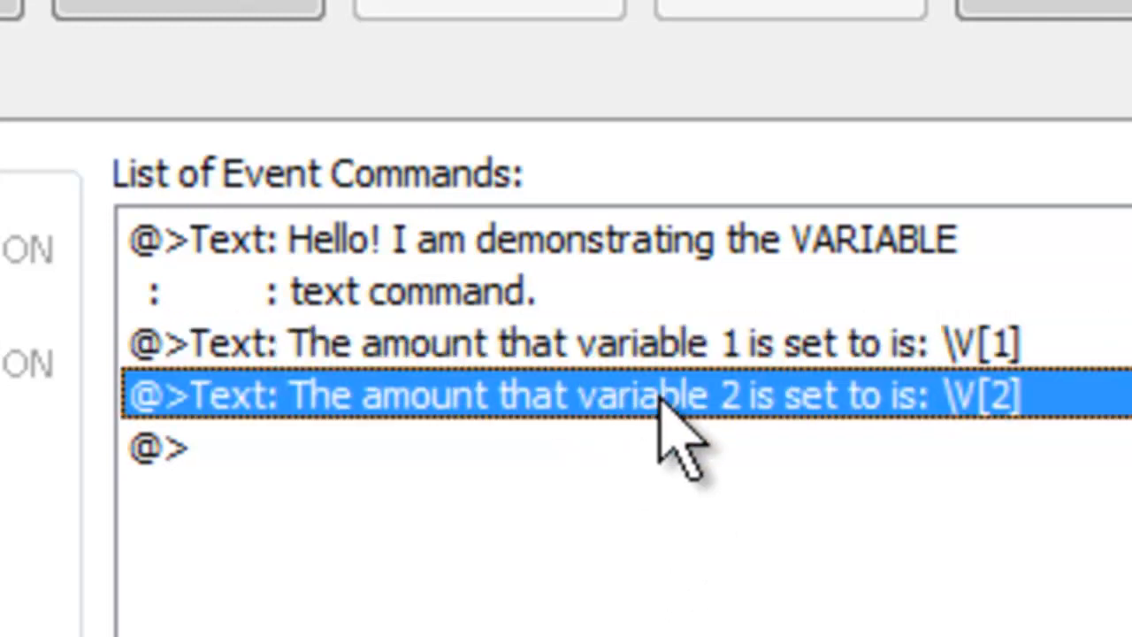
{"action": "mouse_move", "coordinate": [796, 486]}
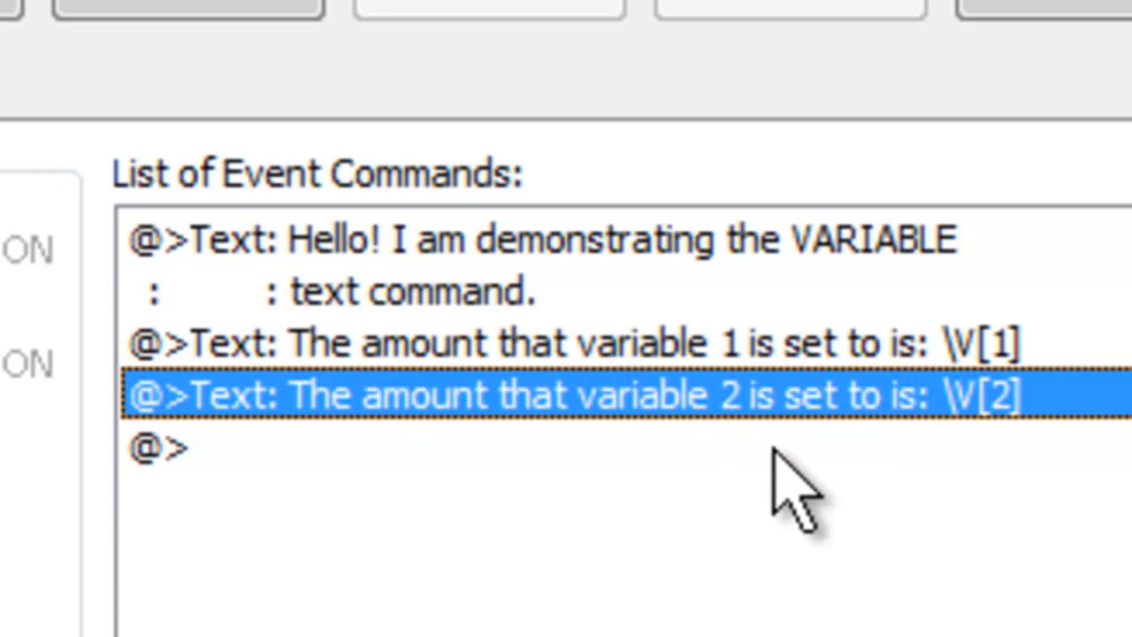
{"action": "mouse_move", "coordinate": [442, 433]}
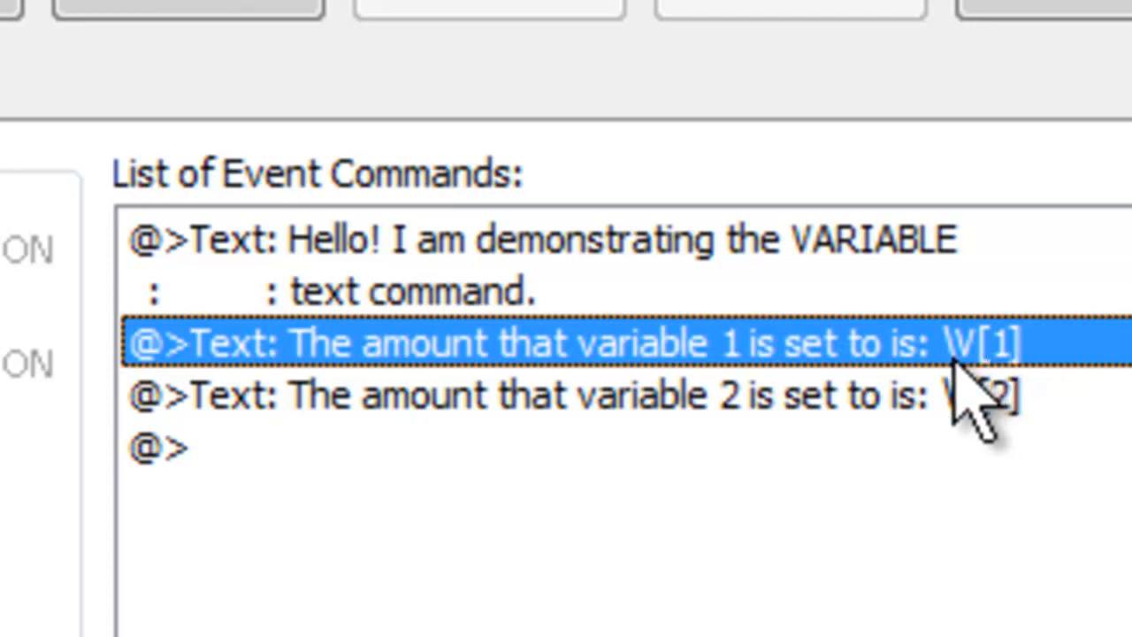
{"action": "mouse_move", "coordinate": [1025, 380]}
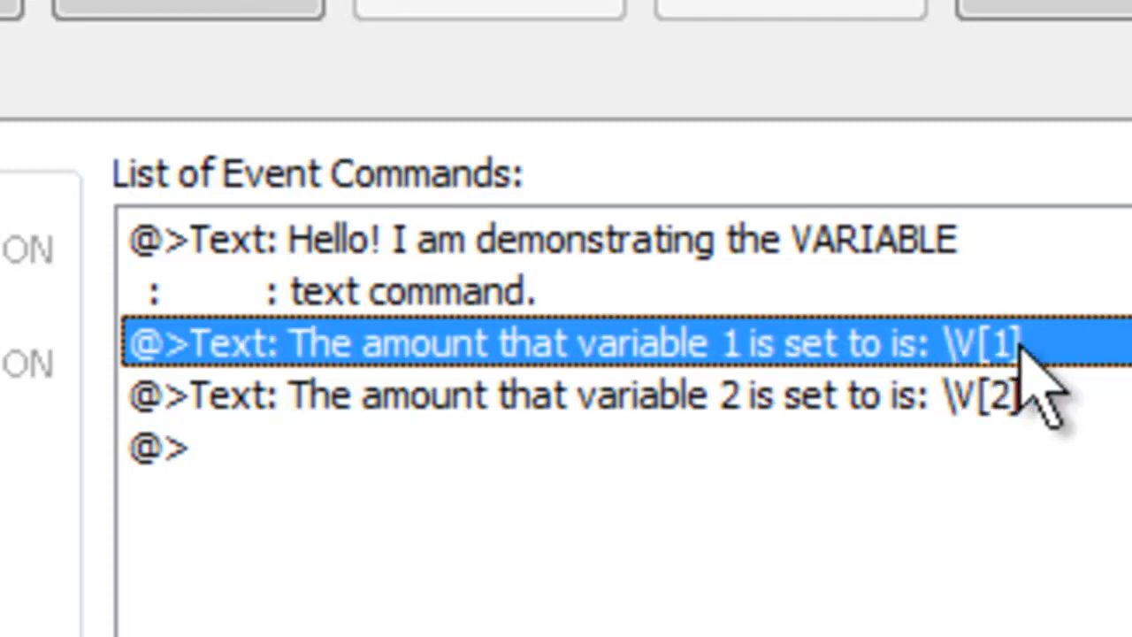
{"action": "mouse_move", "coordinate": [973, 425]}
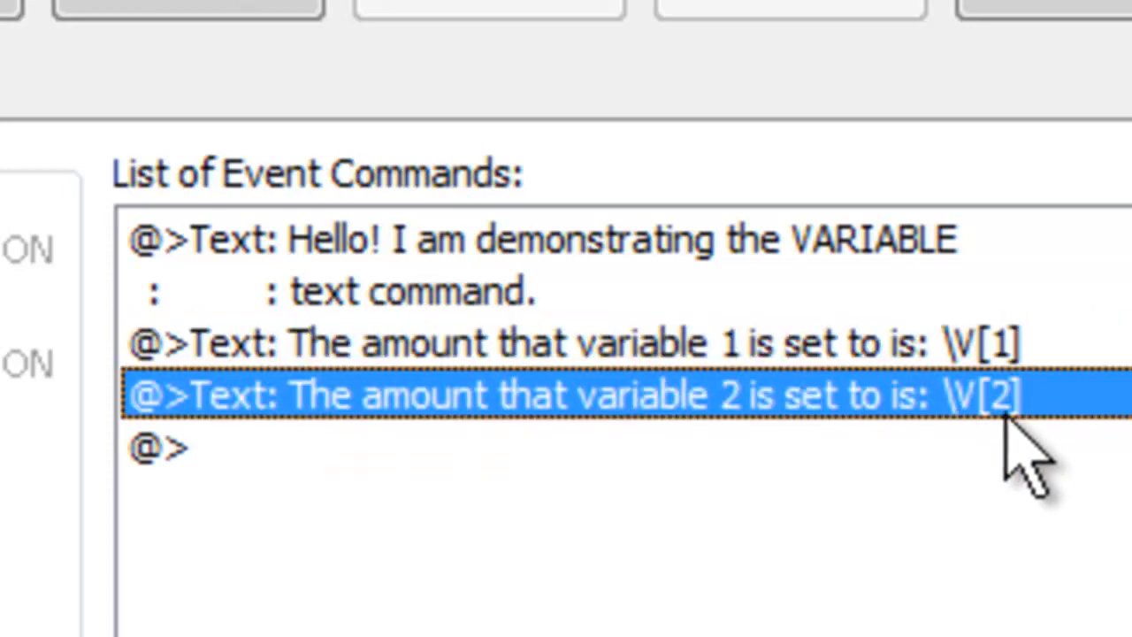
{"action": "mouse_move", "coordinate": [999, 481]}
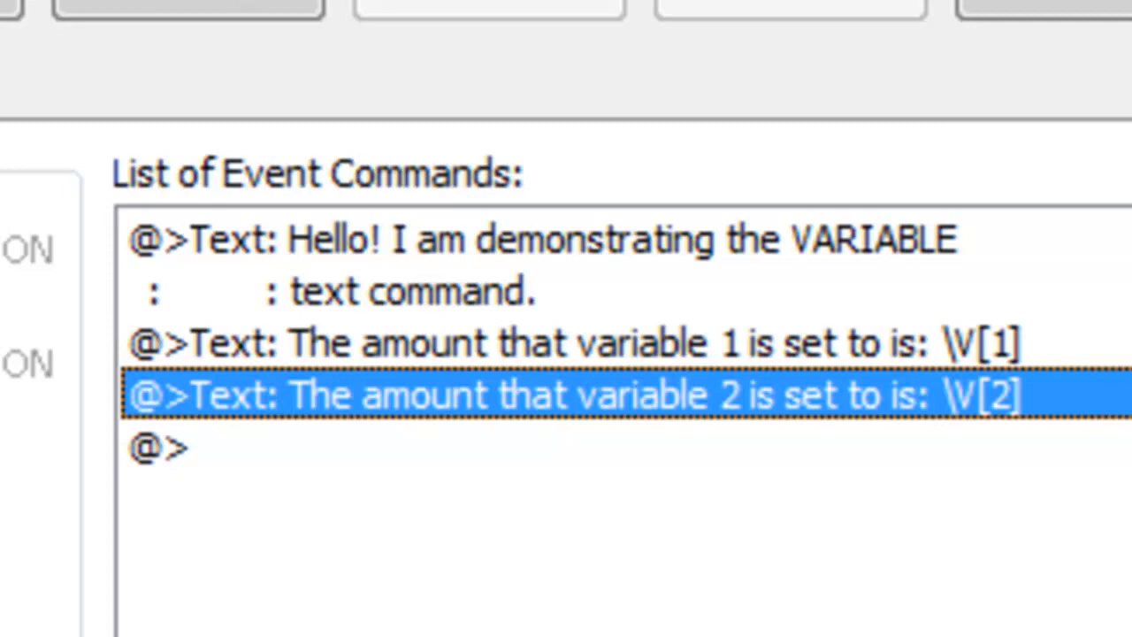
{"action": "mouse_move", "coordinate": [973, 610]}
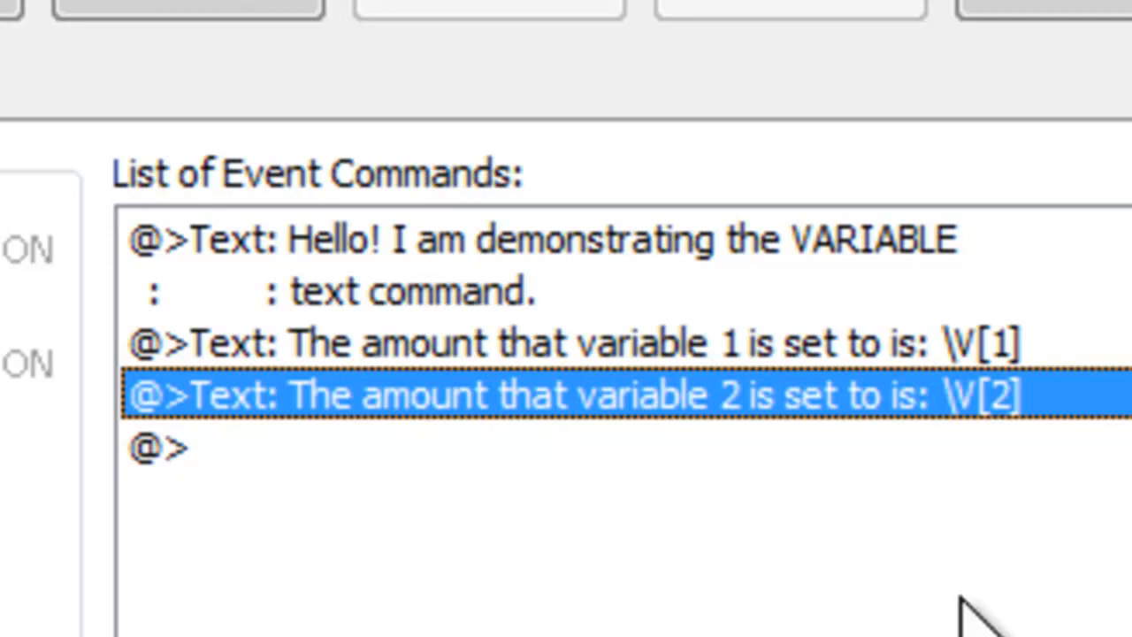
{"action": "mouse_move", "coordinate": [982, 495]}
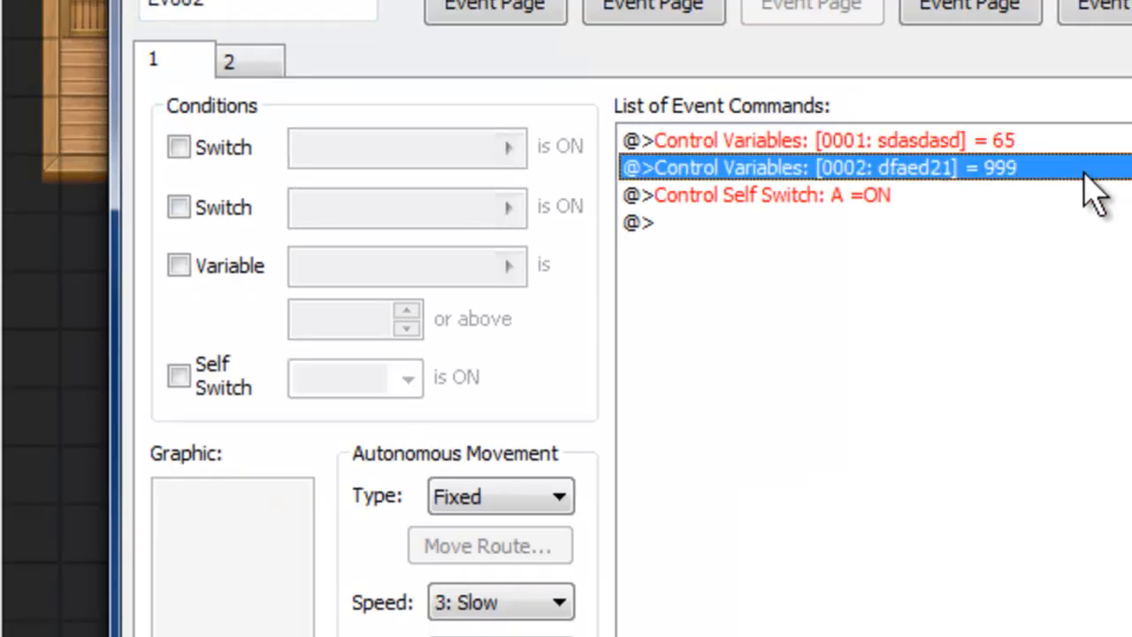
- Check the commands setting variable 0001 to 65 and variable 0002 to 999
{"action": "left_click", "coordinate": [795, 139]}
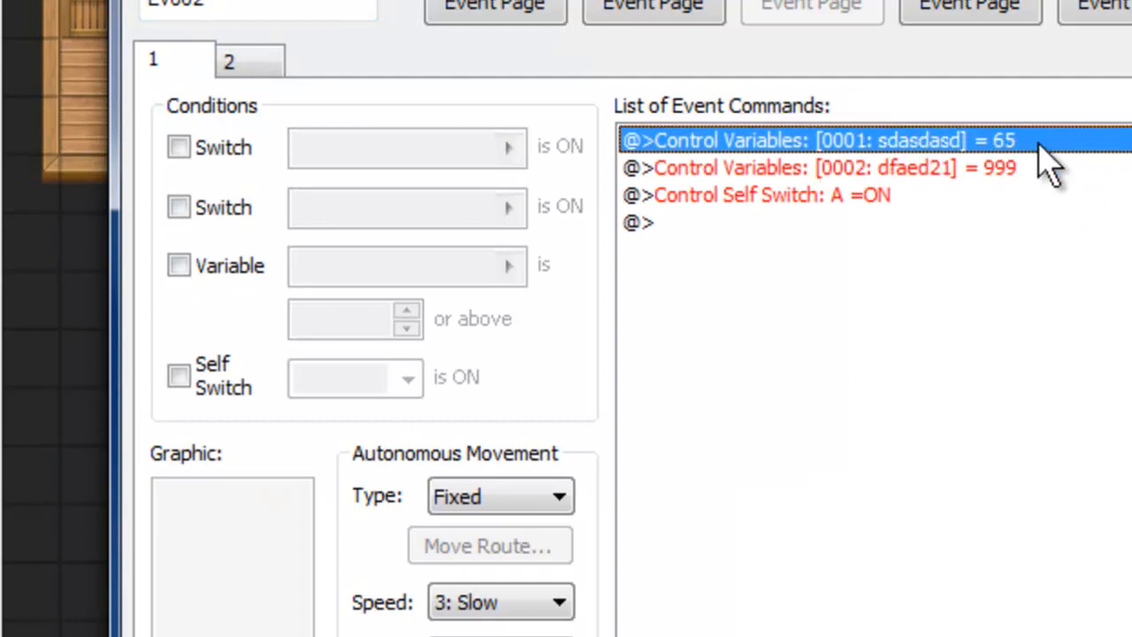
{"action": "left_click", "coordinate": [817, 168]}
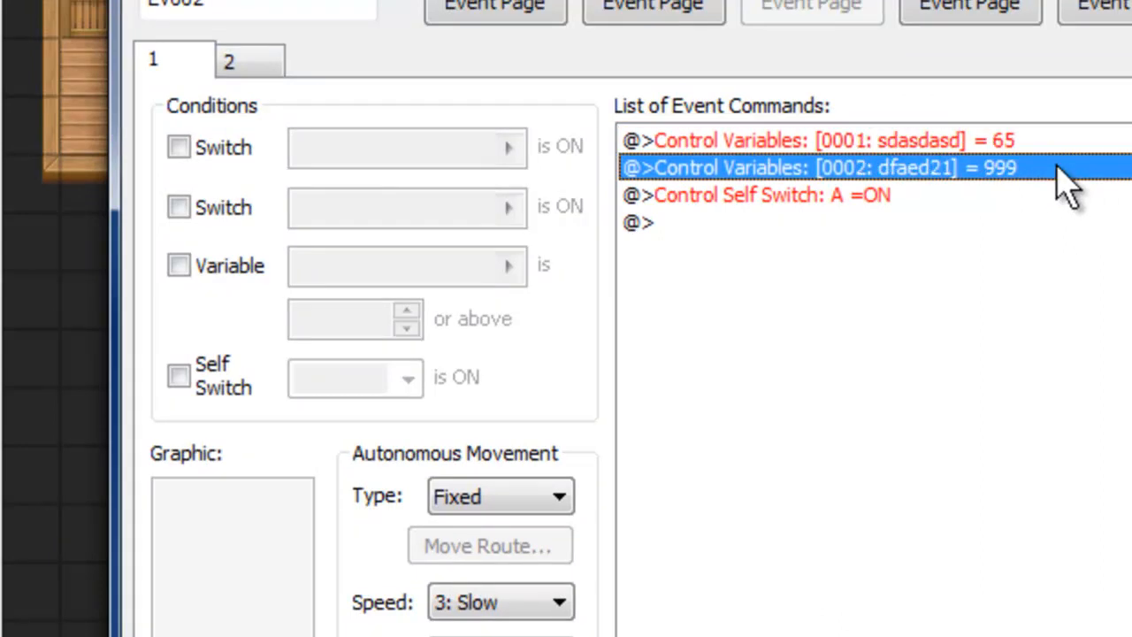
{"action": "left_click", "coordinate": [813, 139]}
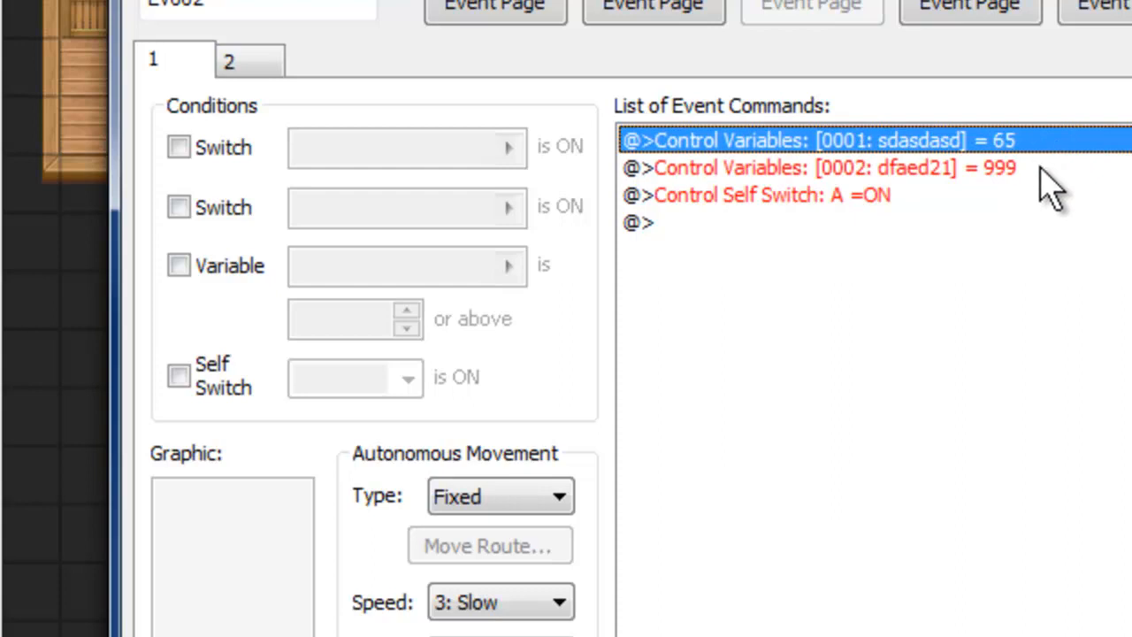
{"action": "mouse_move", "coordinate": [1064, 191]}
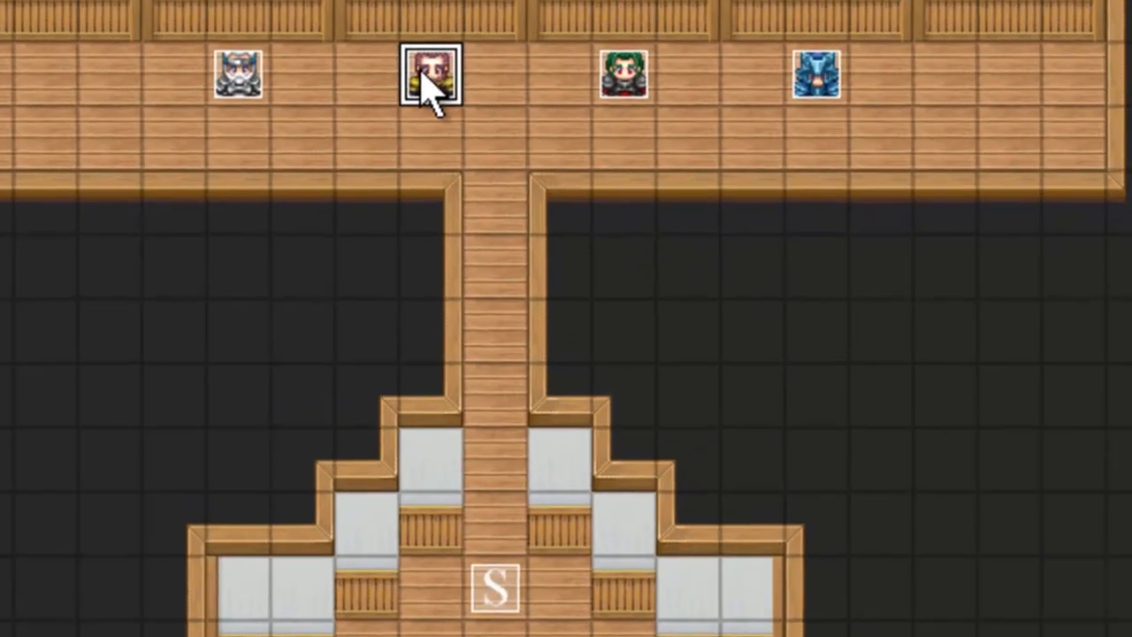
{"action": "double_click", "coordinate": [431, 75]}
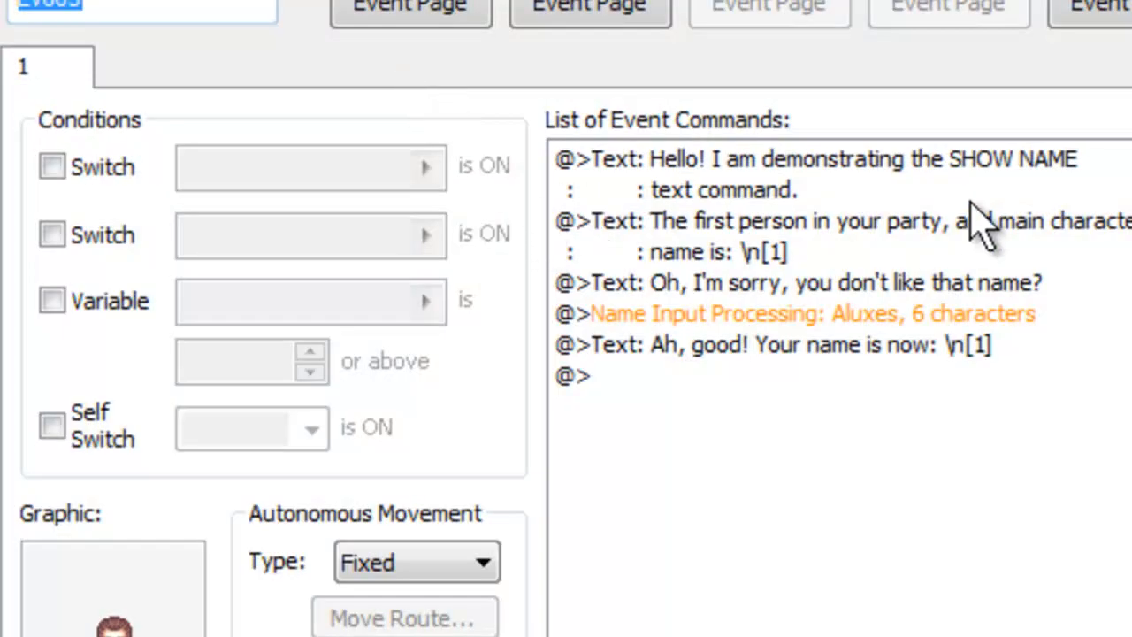
{"action": "mouse_move", "coordinate": [981, 194]}
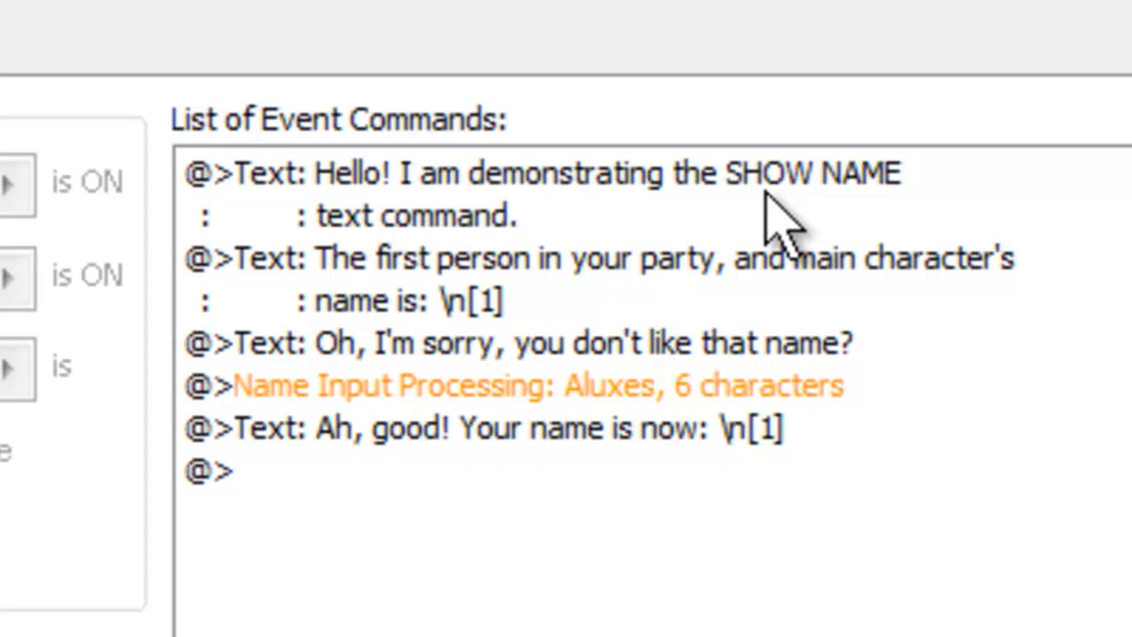
{"action": "mouse_move", "coordinate": [433, 416]}
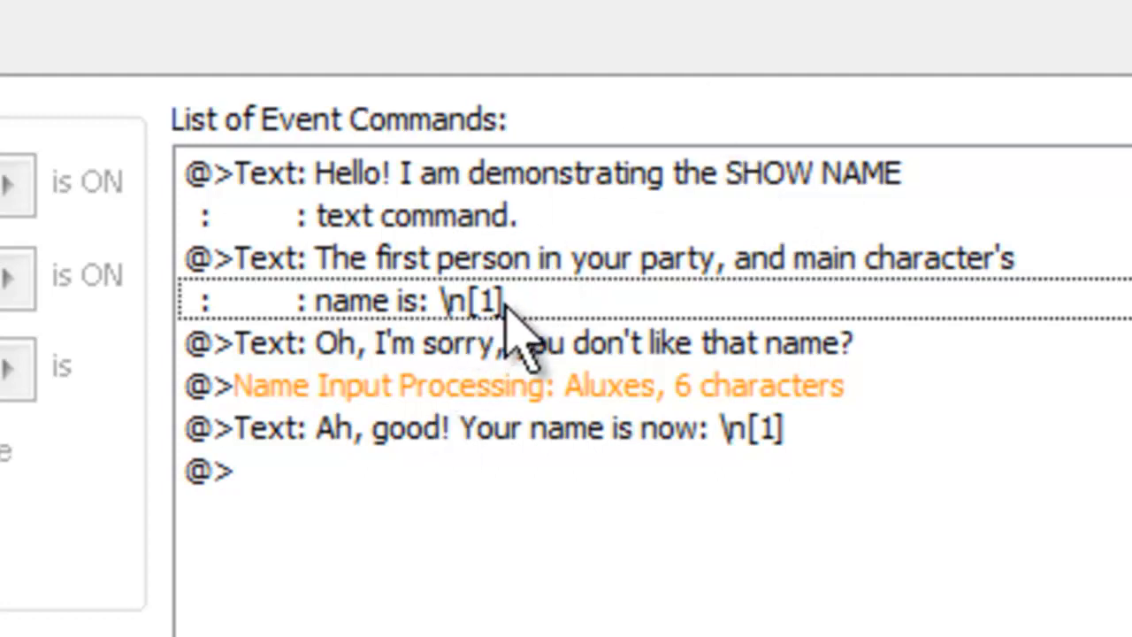
{"action": "mouse_move", "coordinate": [522, 353]}
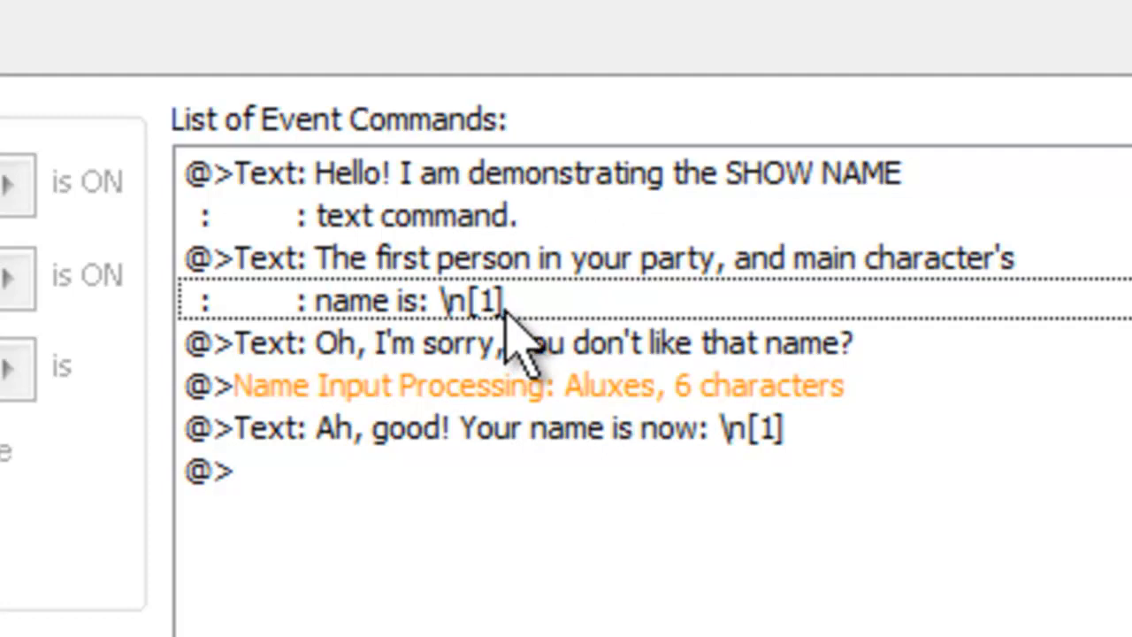
{"action": "mouse_move", "coordinate": [551, 345]}
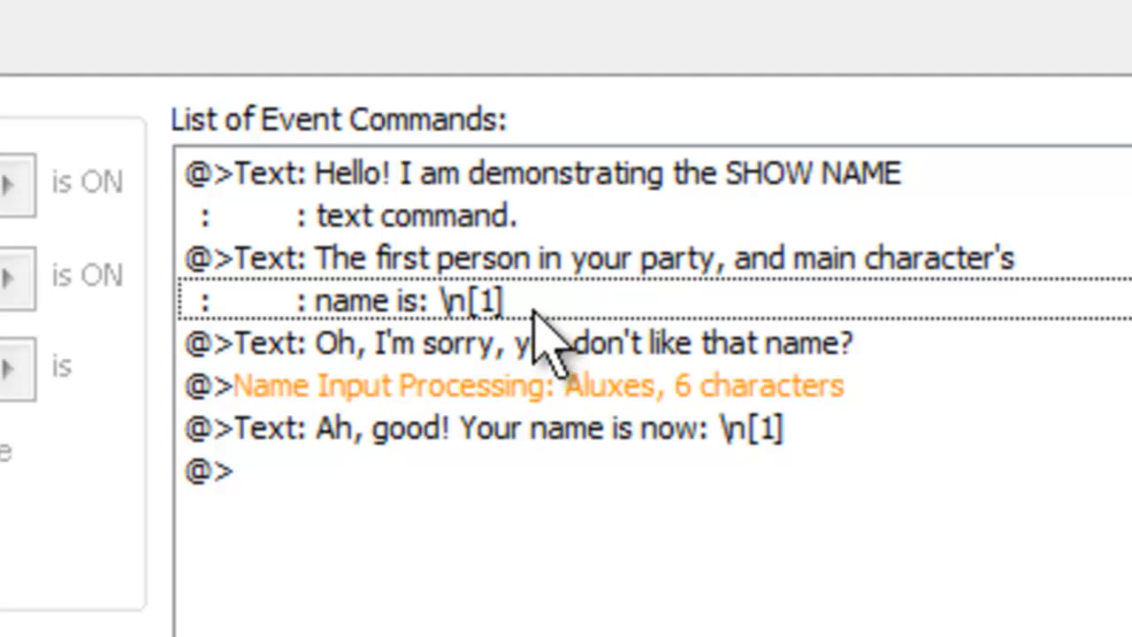
{"action": "mouse_move", "coordinate": [557, 327]}
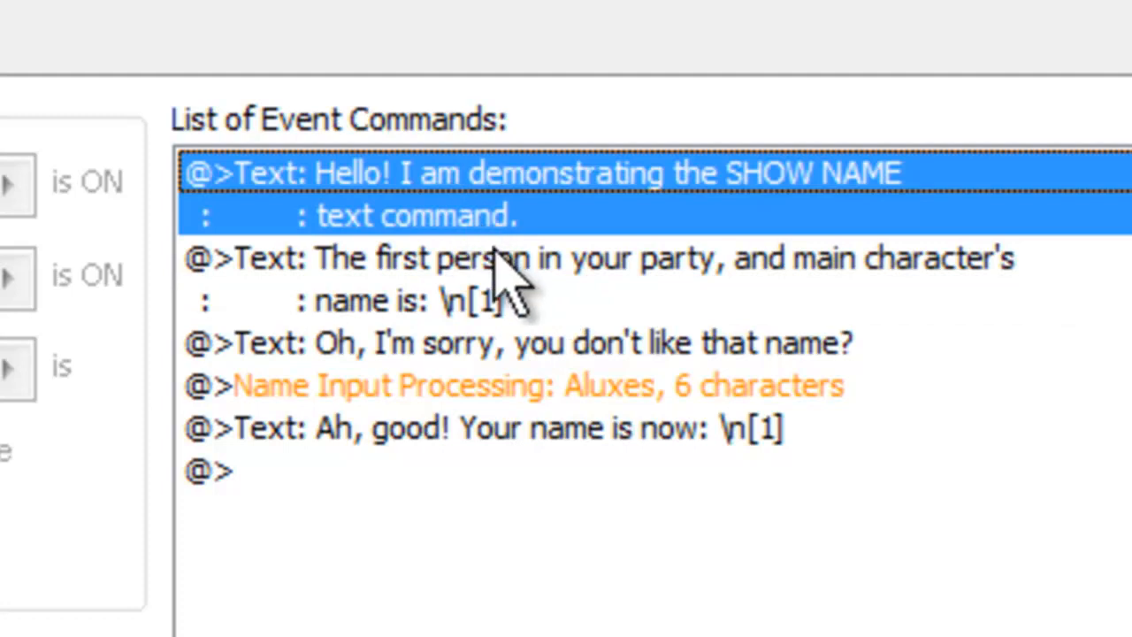
{"action": "left_click", "coordinate": [486, 279]}
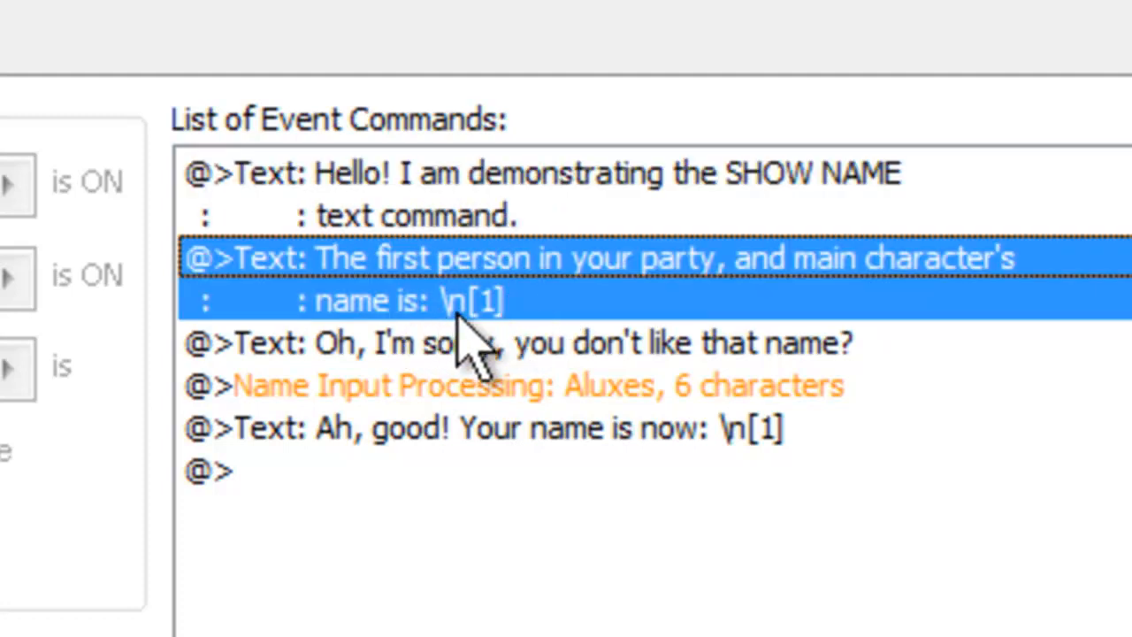
{"action": "mouse_move", "coordinate": [512, 354]}
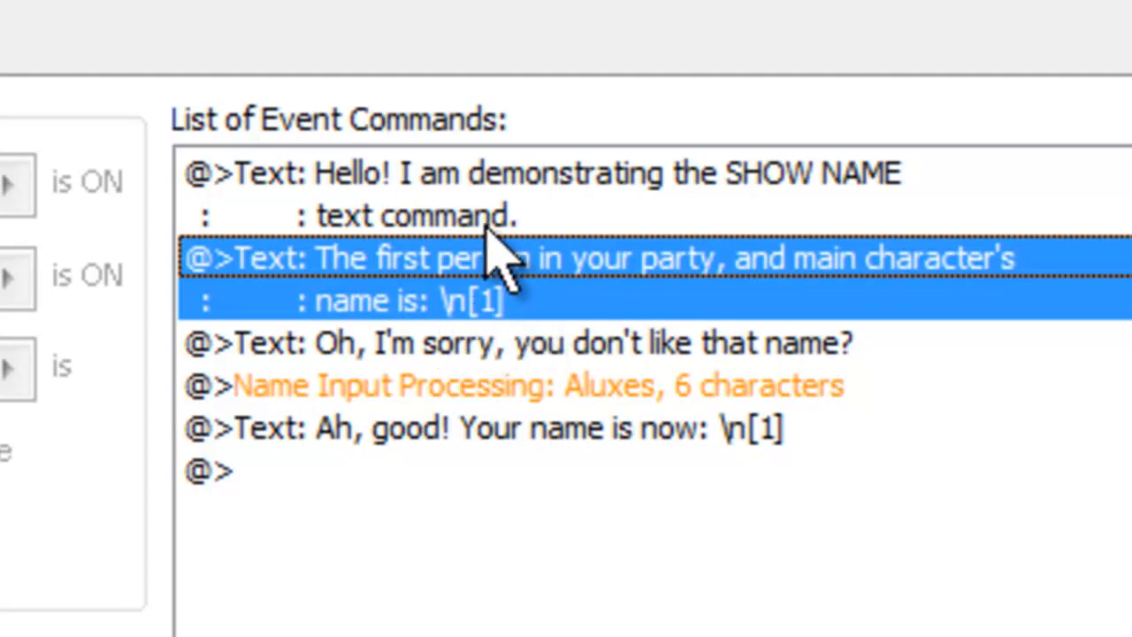
{"action": "mouse_move", "coordinate": [531, 336]}
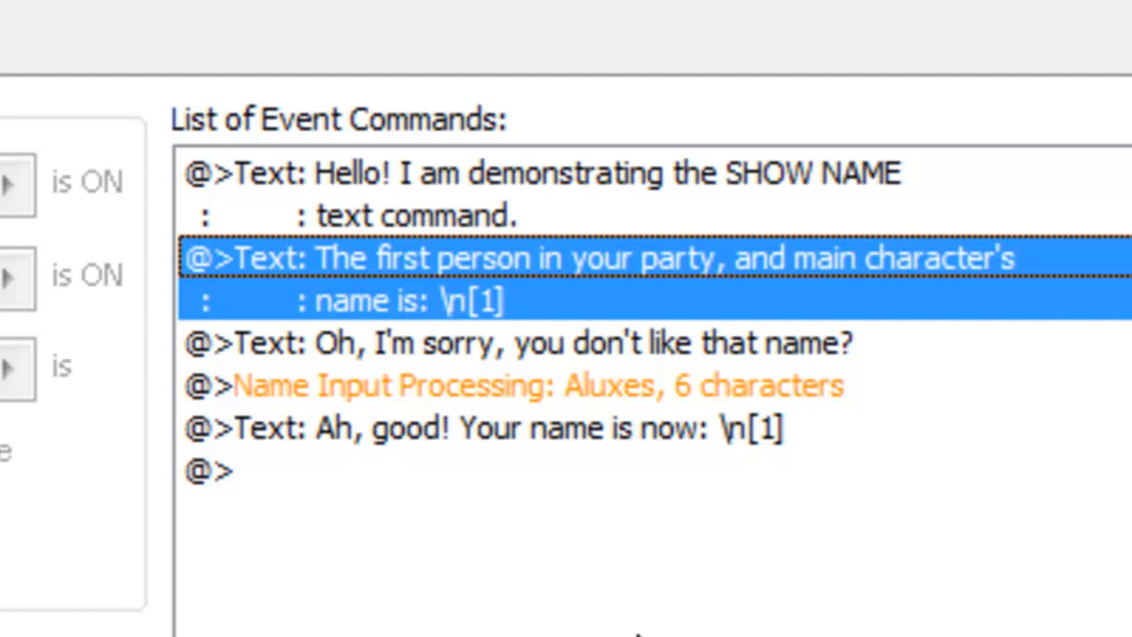
{"action": "left_click", "coordinate": [516, 343]}
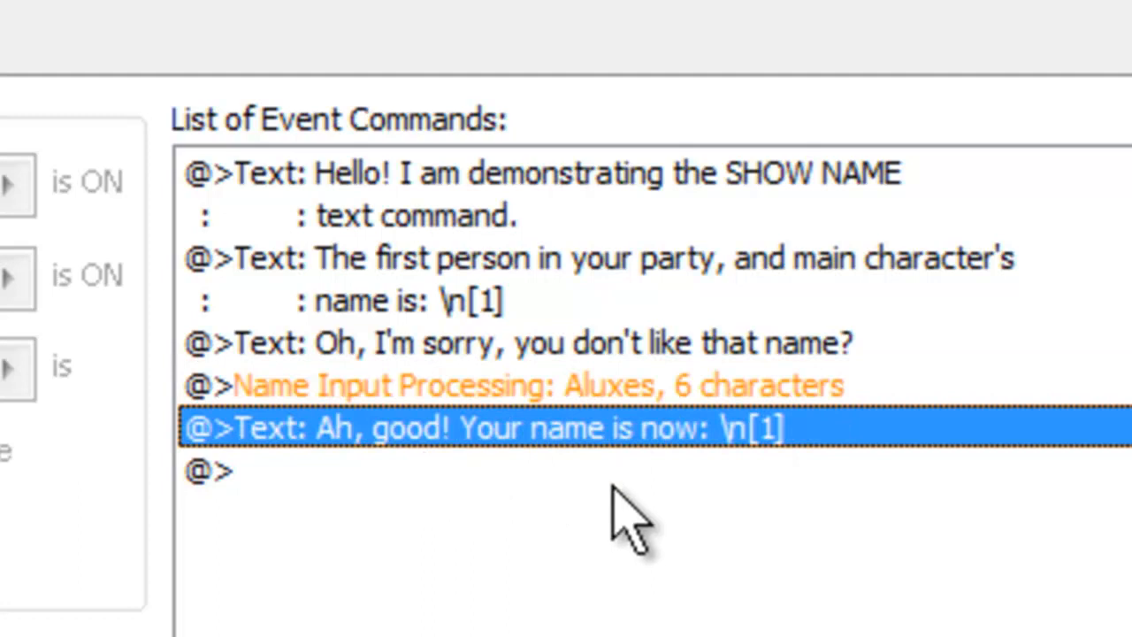
{"action": "mouse_move", "coordinate": [725, 469]}
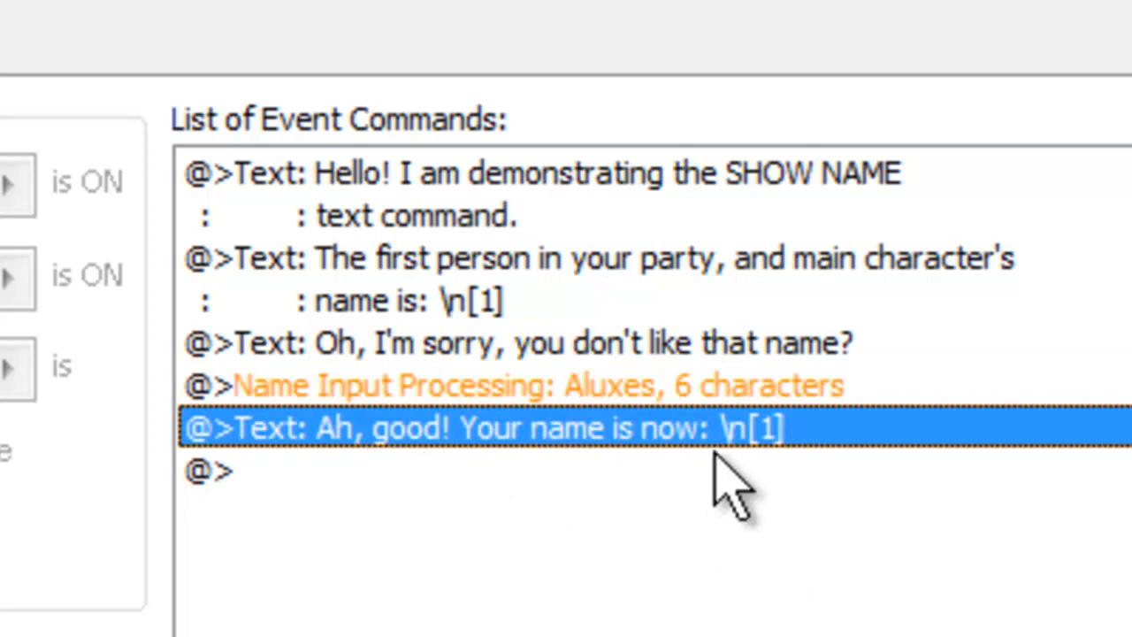
{"action": "mouse_move", "coordinate": [778, 477]}
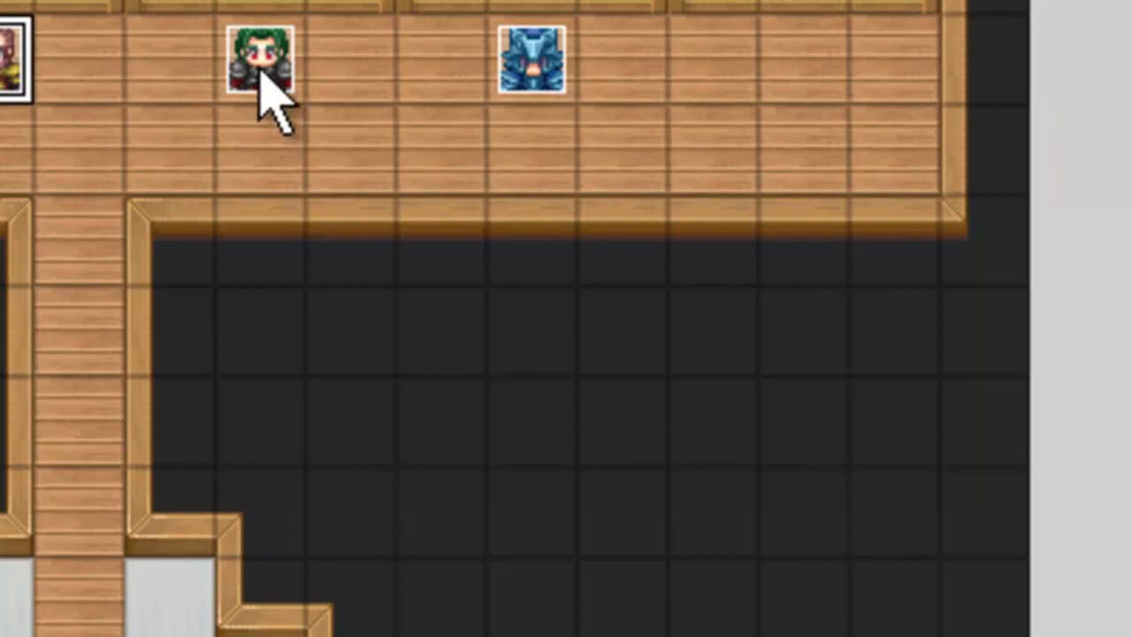
{"action": "left_click", "coordinate": [264, 60]}
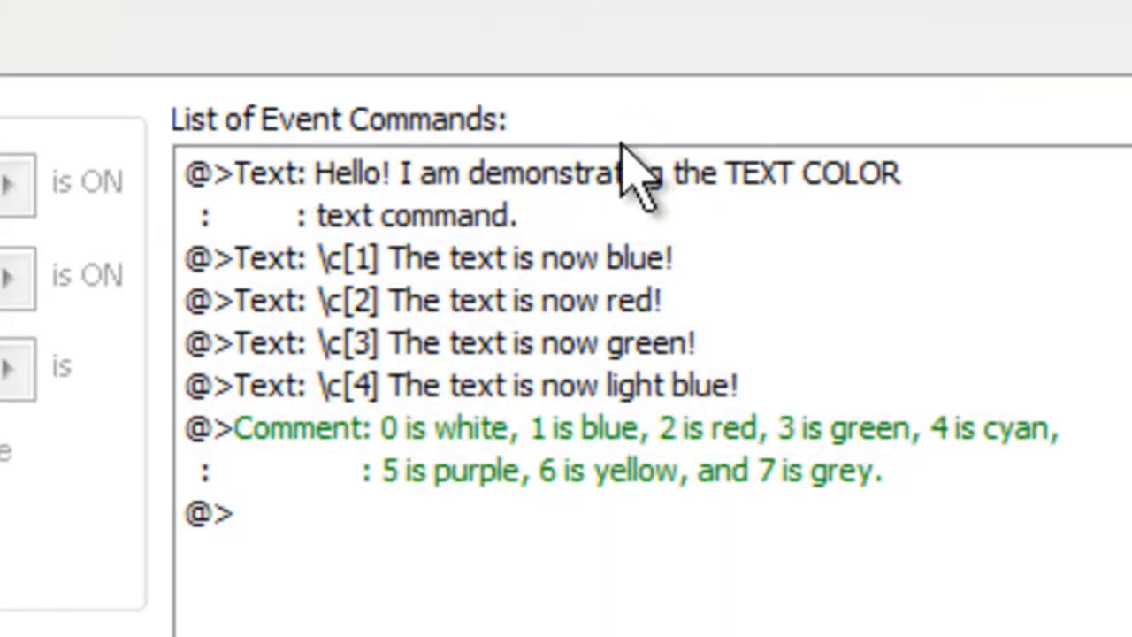
{"action": "mouse_move", "coordinate": [478, 292]}
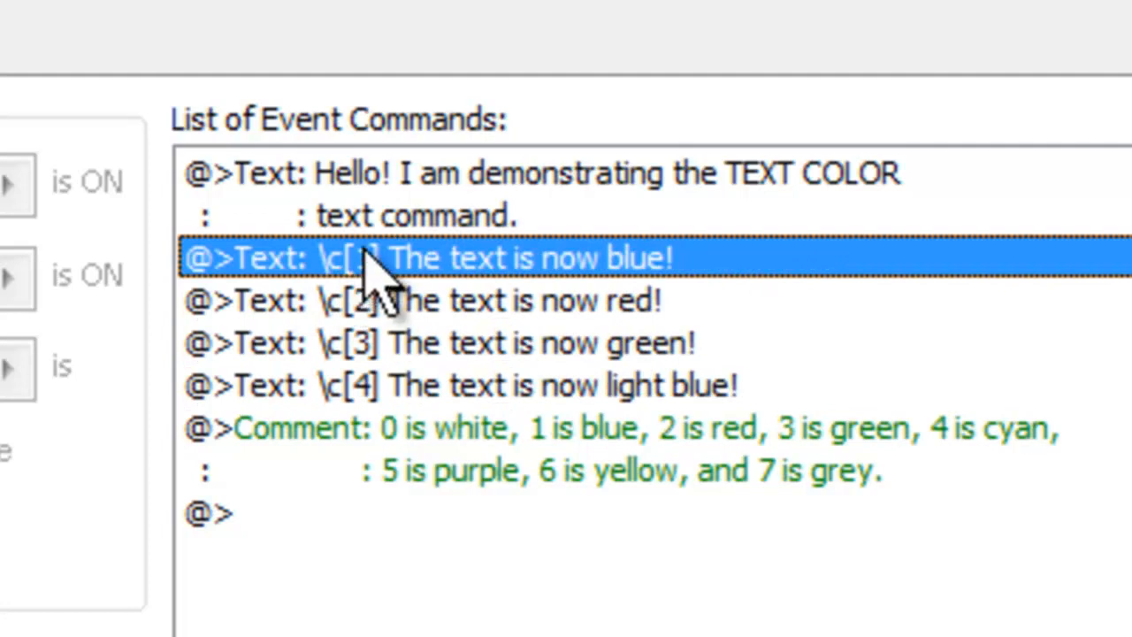
{"action": "mouse_move", "coordinate": [389, 292]}
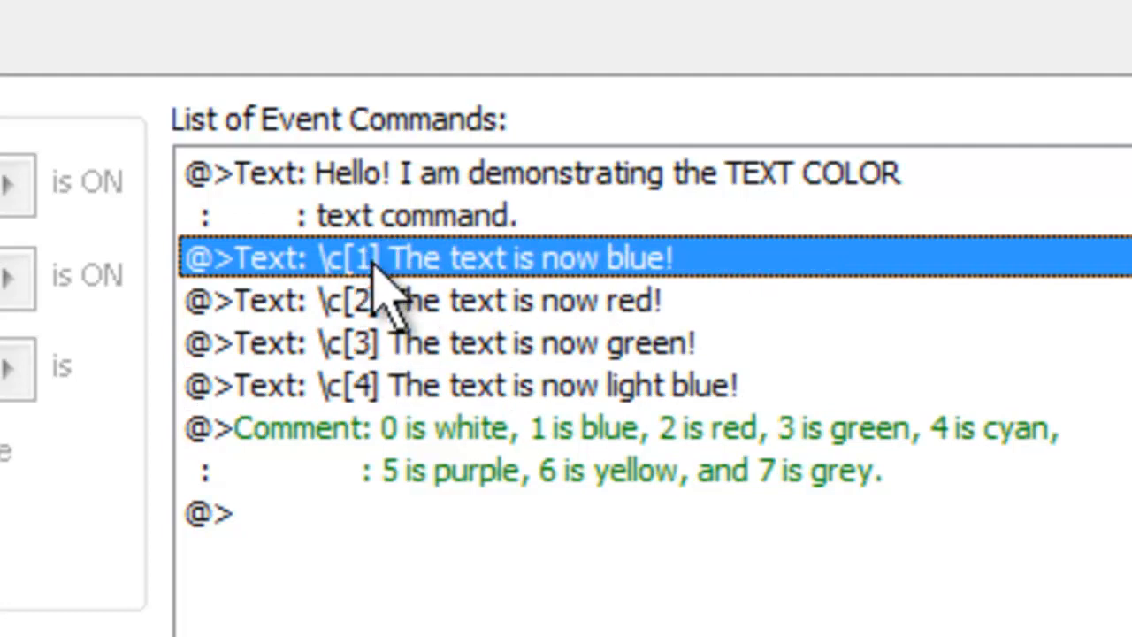
{"action": "mouse_move", "coordinate": [354, 478]}
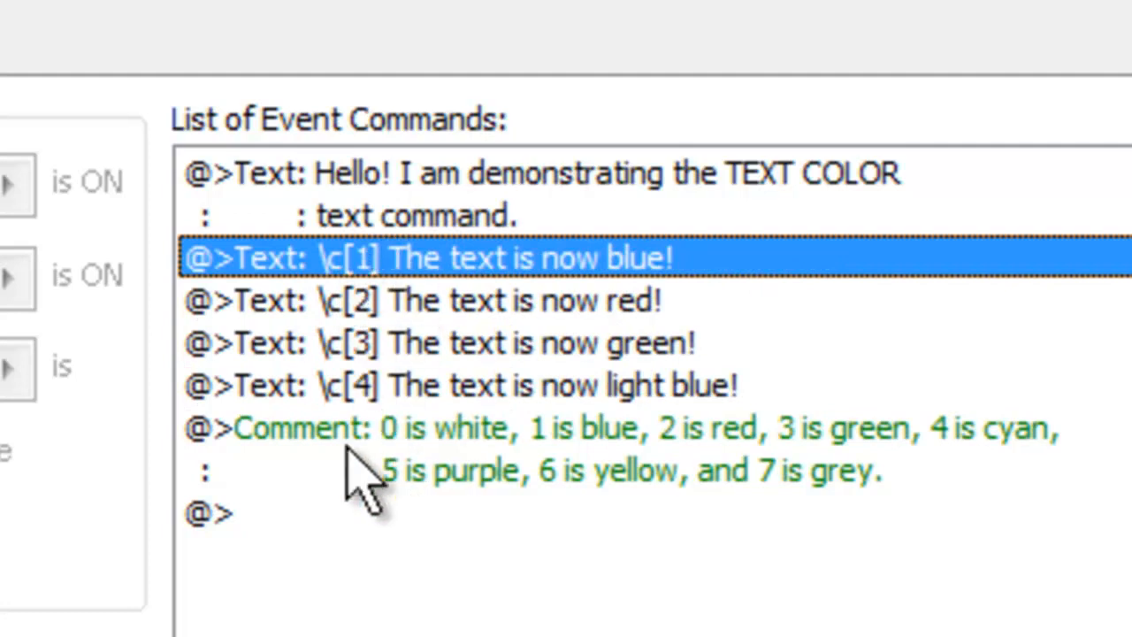
{"action": "mouse_move", "coordinate": [951, 580]}
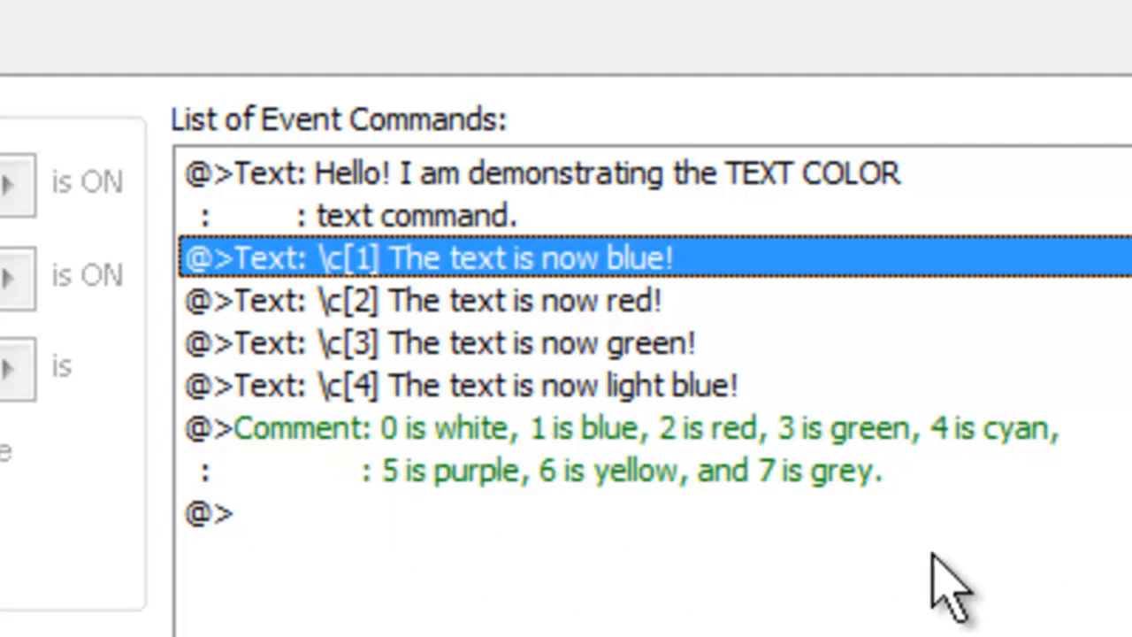
{"action": "mouse_move", "coordinate": [336, 292]}
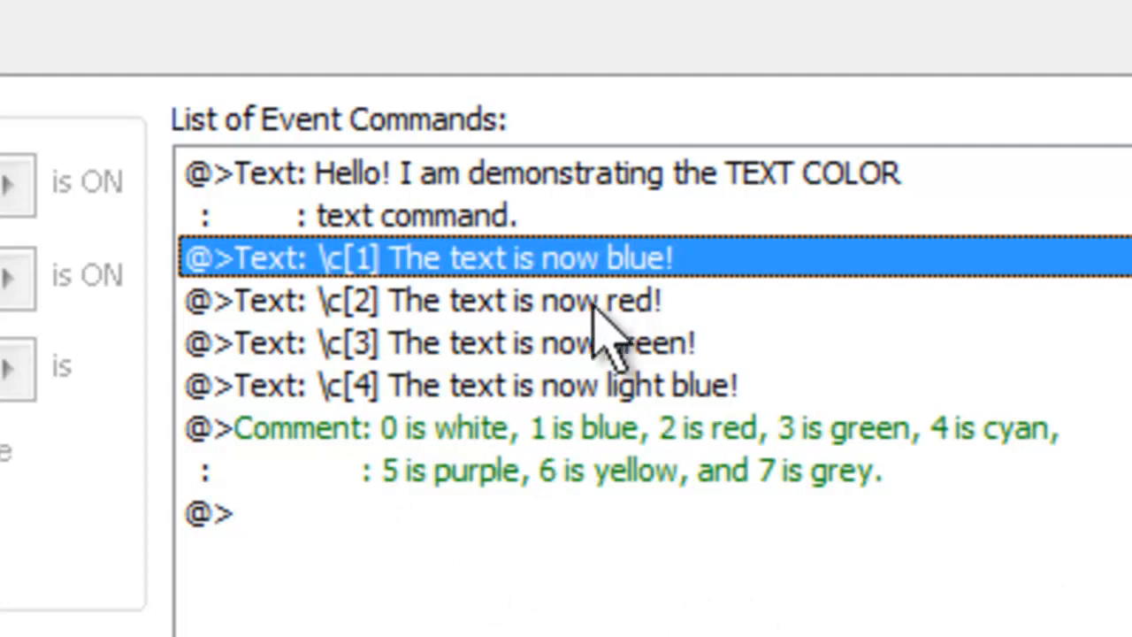
{"action": "mouse_move", "coordinate": [527, 386]}
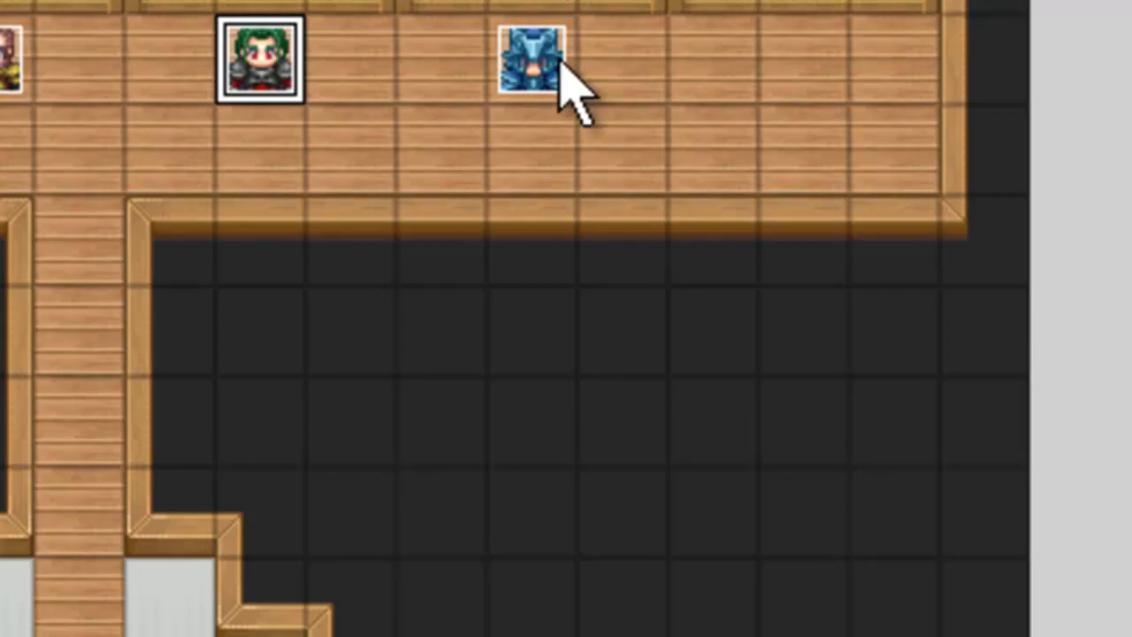
{"action": "mouse_move", "coordinate": [557, 97]}
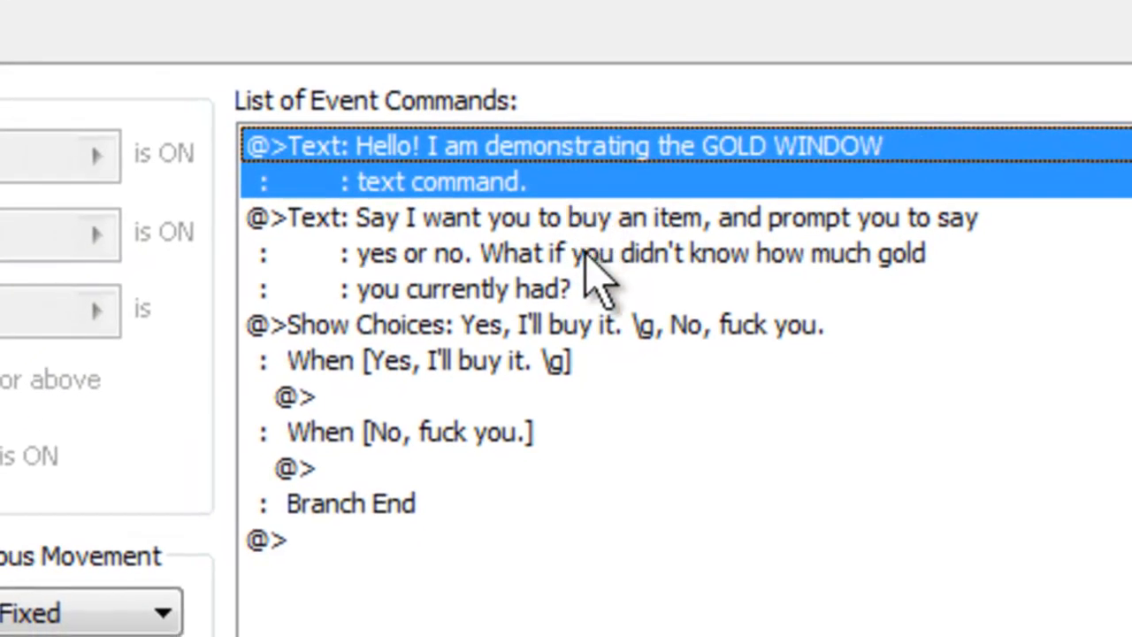
{"action": "mouse_move", "coordinate": [805, 575]}
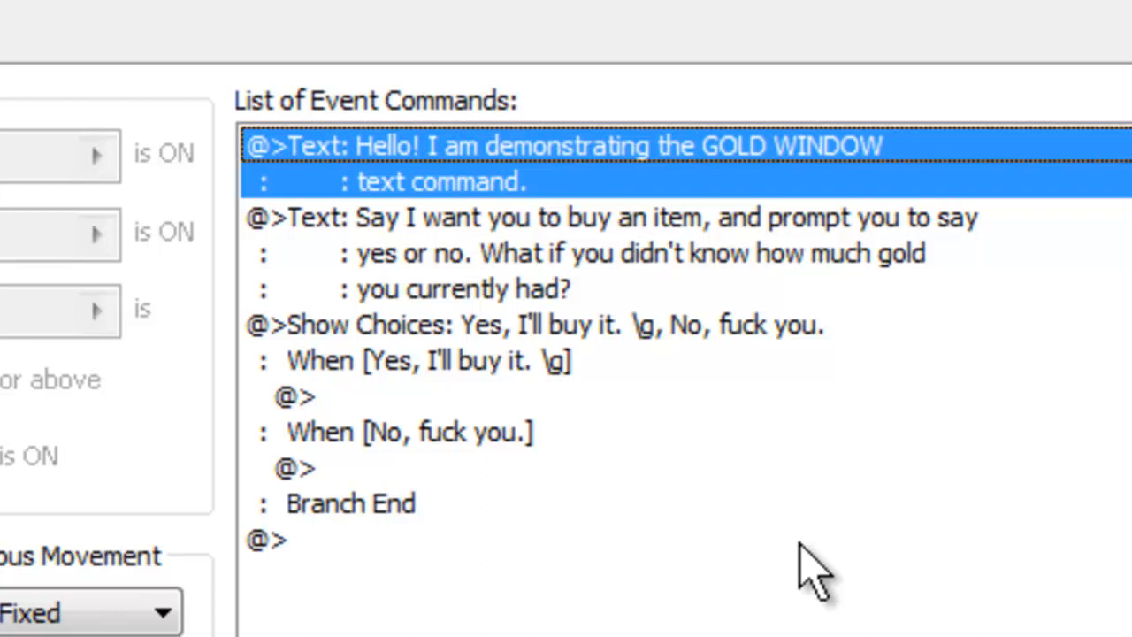
{"action": "mouse_move", "coordinate": [516, 257]}
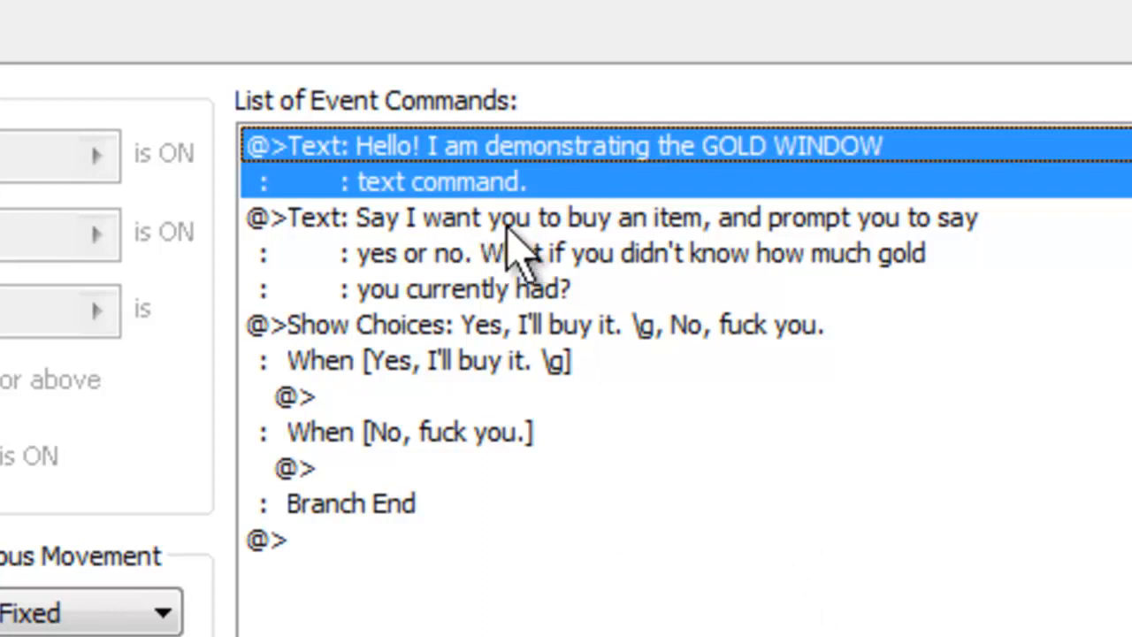
{"action": "mouse_move", "coordinate": [544, 221]}
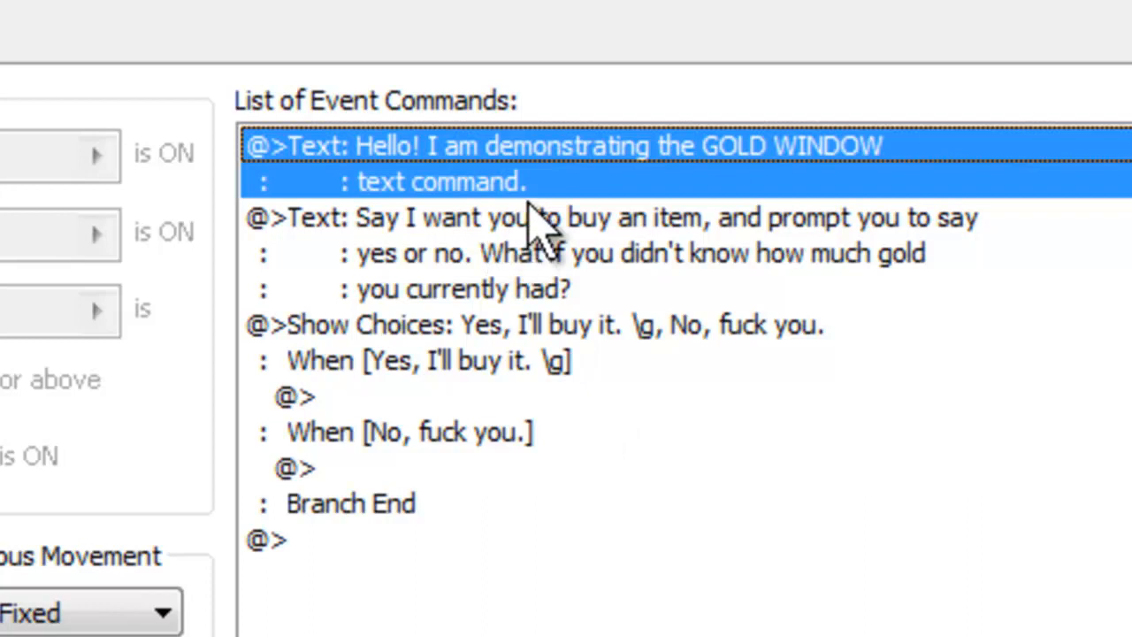
{"action": "mouse_move", "coordinate": [704, 340]}
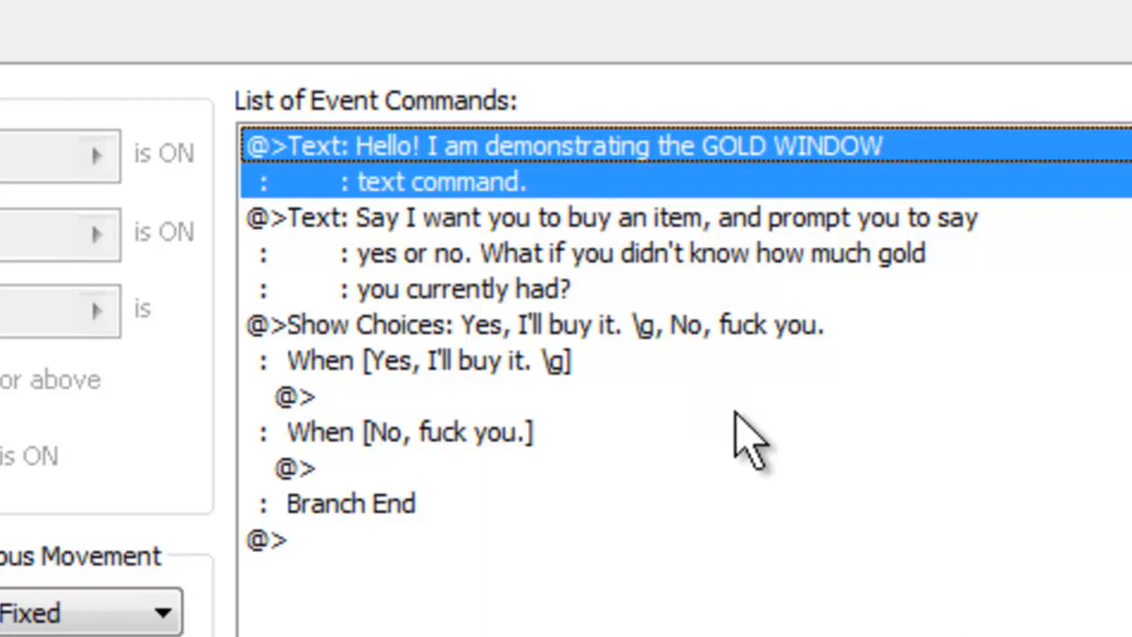
{"action": "mouse_move", "coordinate": [548, 371]}
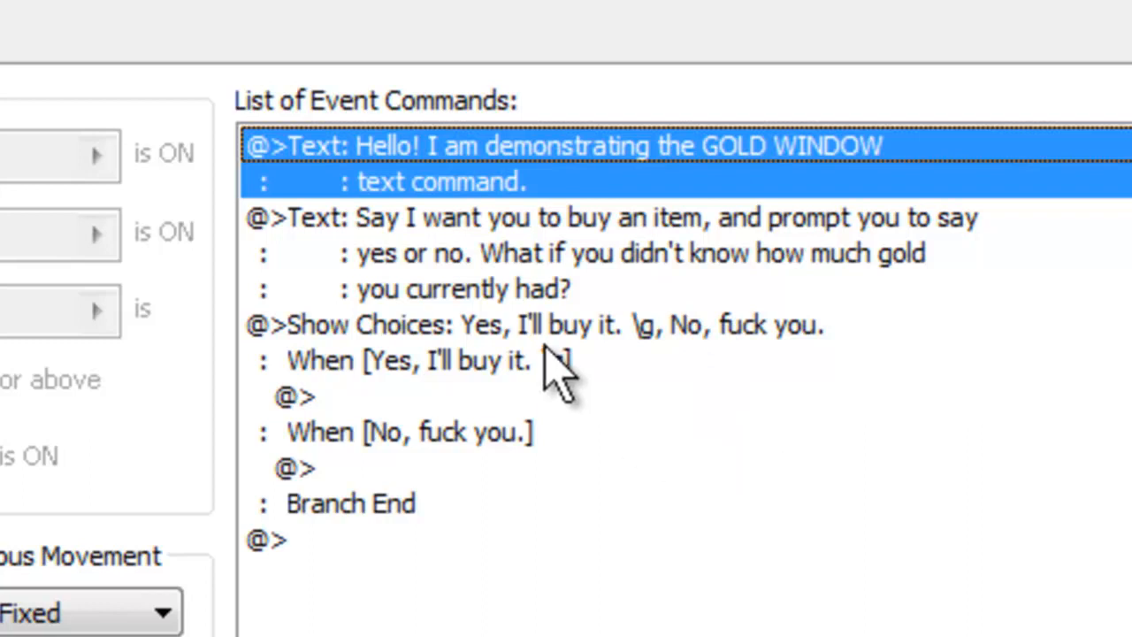
{"action": "mouse_move", "coordinate": [522, 353]}
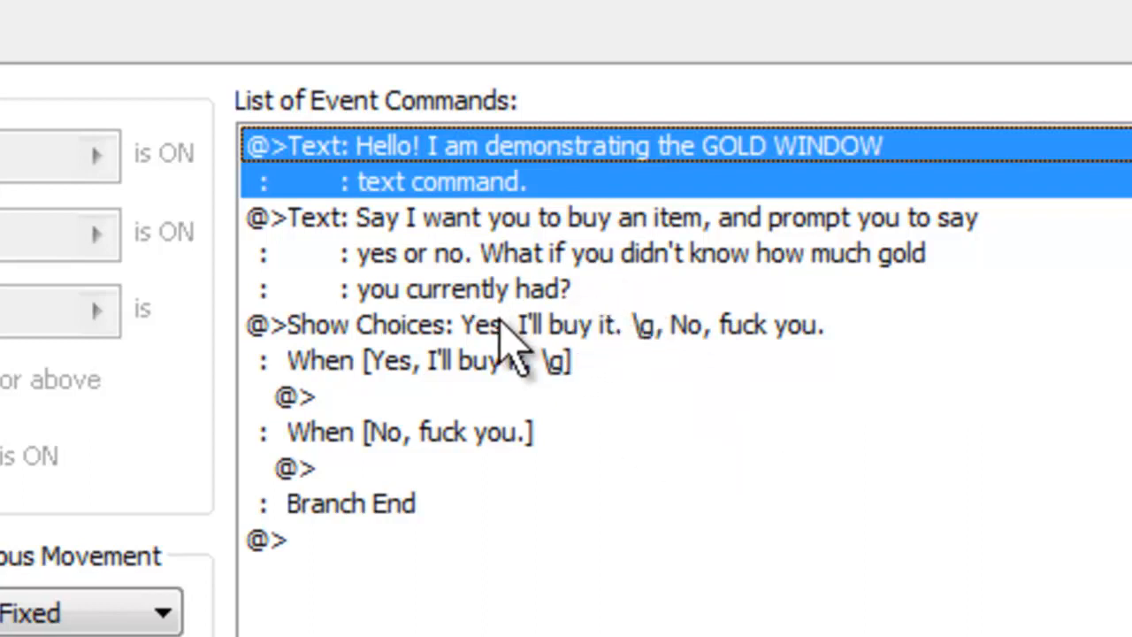
{"action": "left_click", "coordinate": [619, 217]}
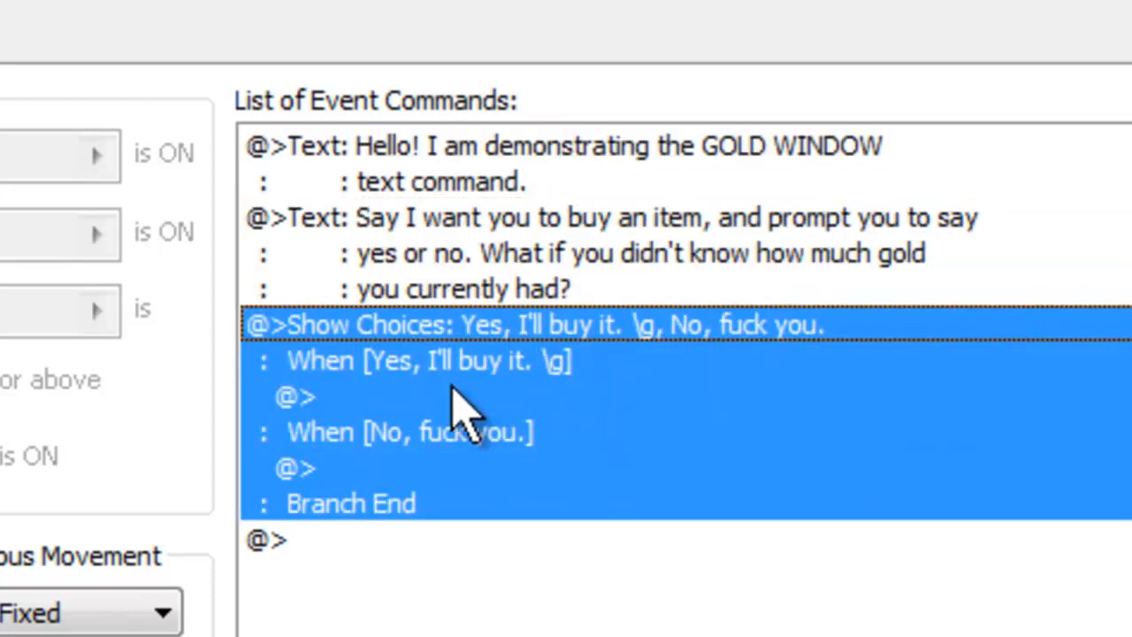
{"action": "mouse_move", "coordinate": [570, 407]}
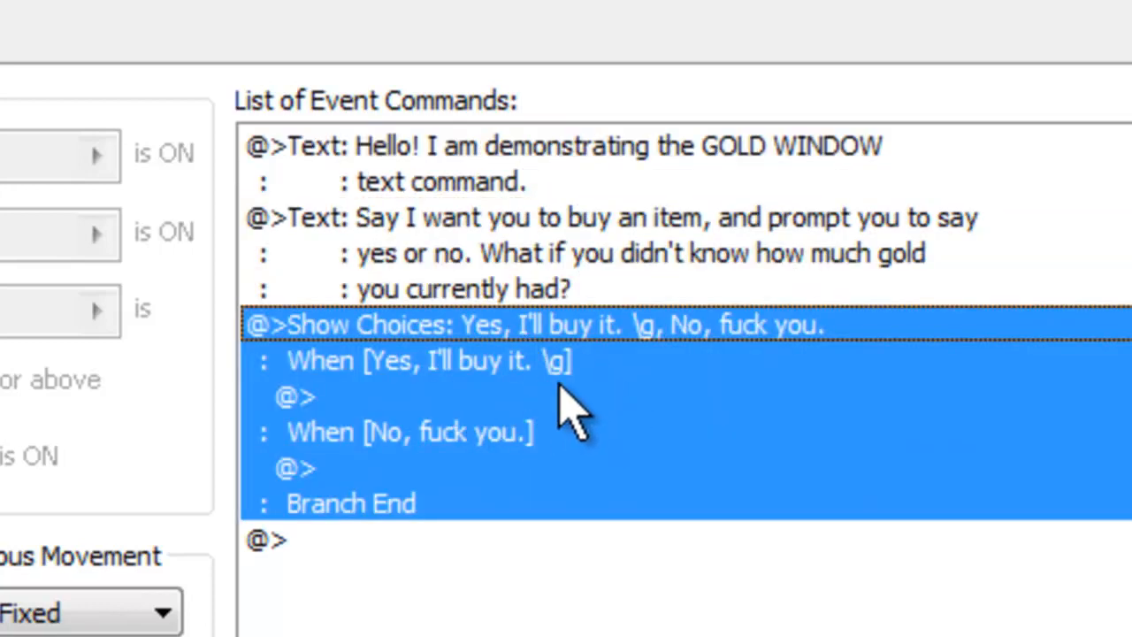
{"action": "mouse_move", "coordinate": [919, 610]}
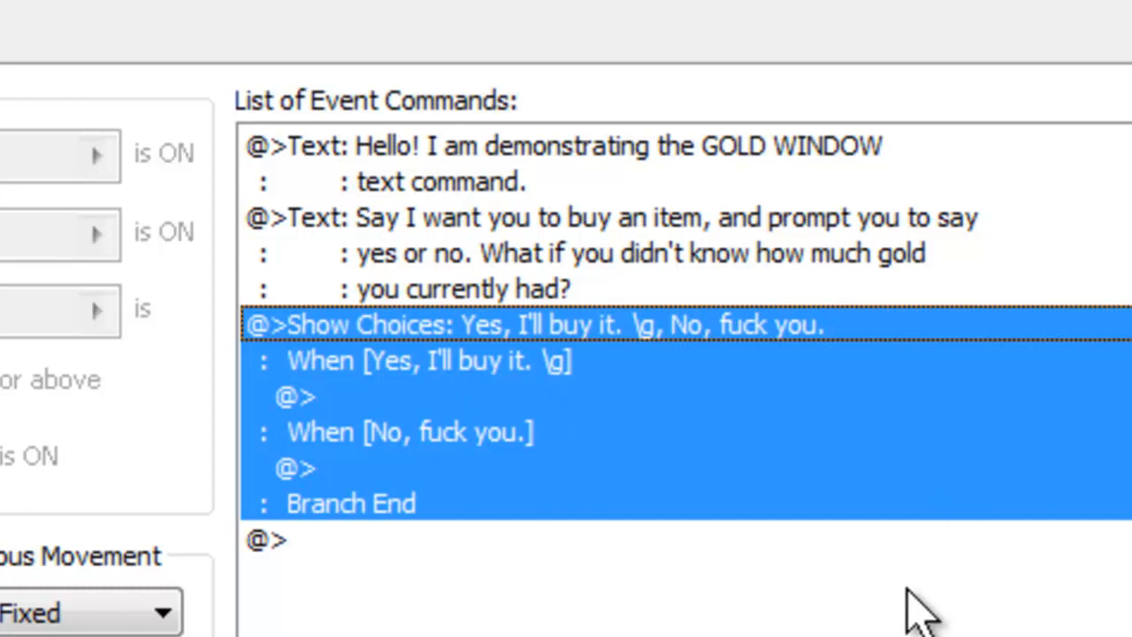
{"action": "mouse_move", "coordinate": [512, 221]}
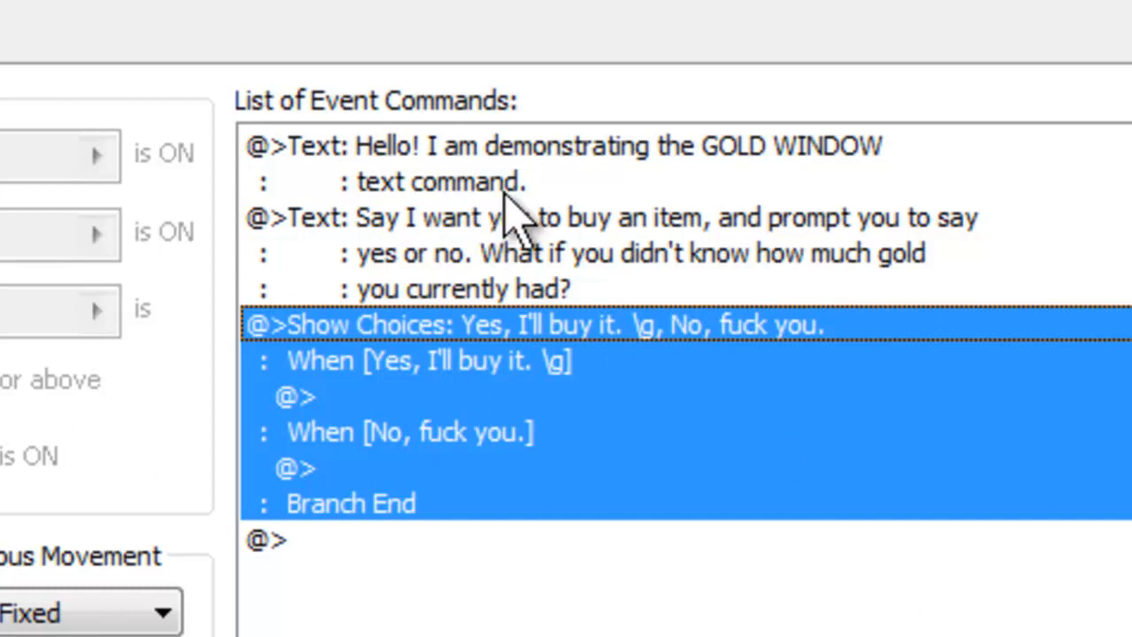
{"action": "left_click", "coordinate": [619, 218]}
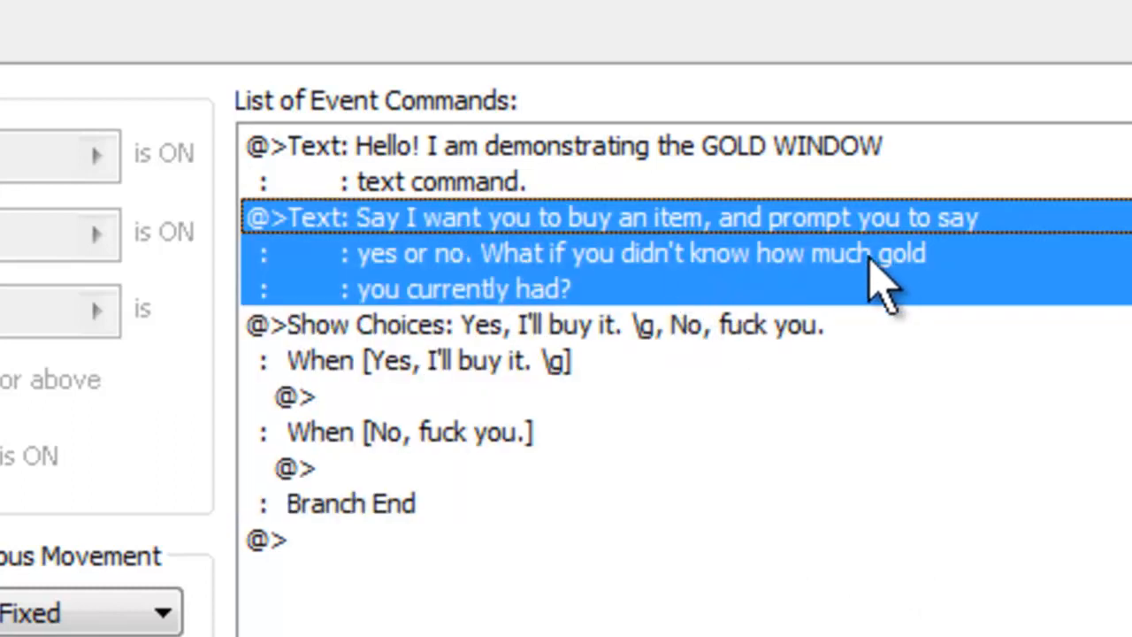
{"action": "mouse_move", "coordinate": [781, 345]}
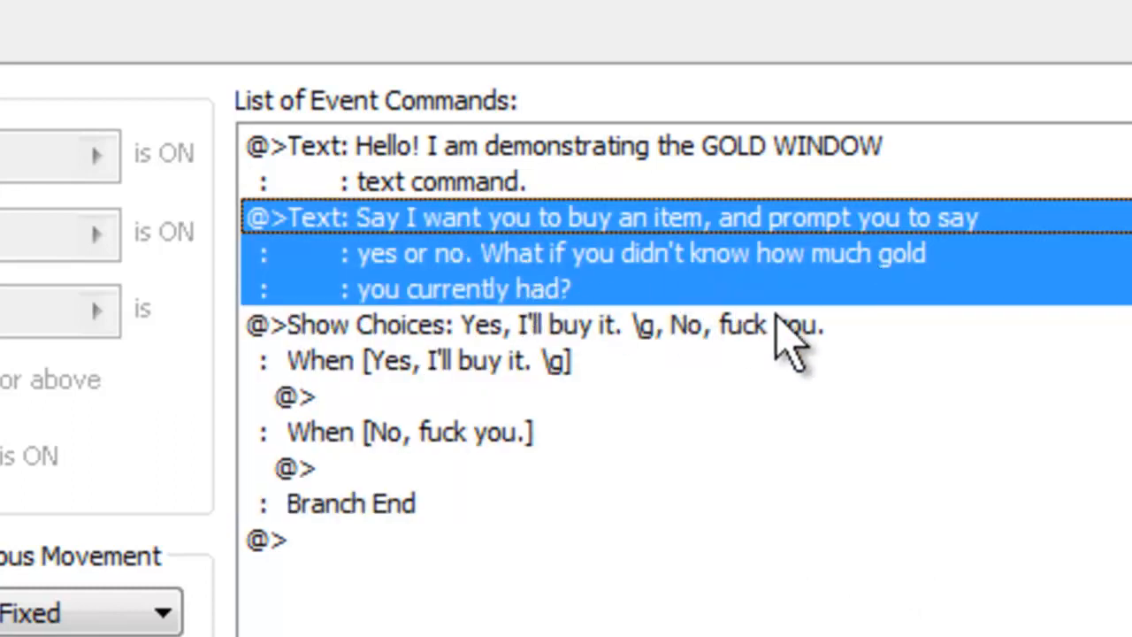
{"action": "mouse_move", "coordinate": [658, 318]}
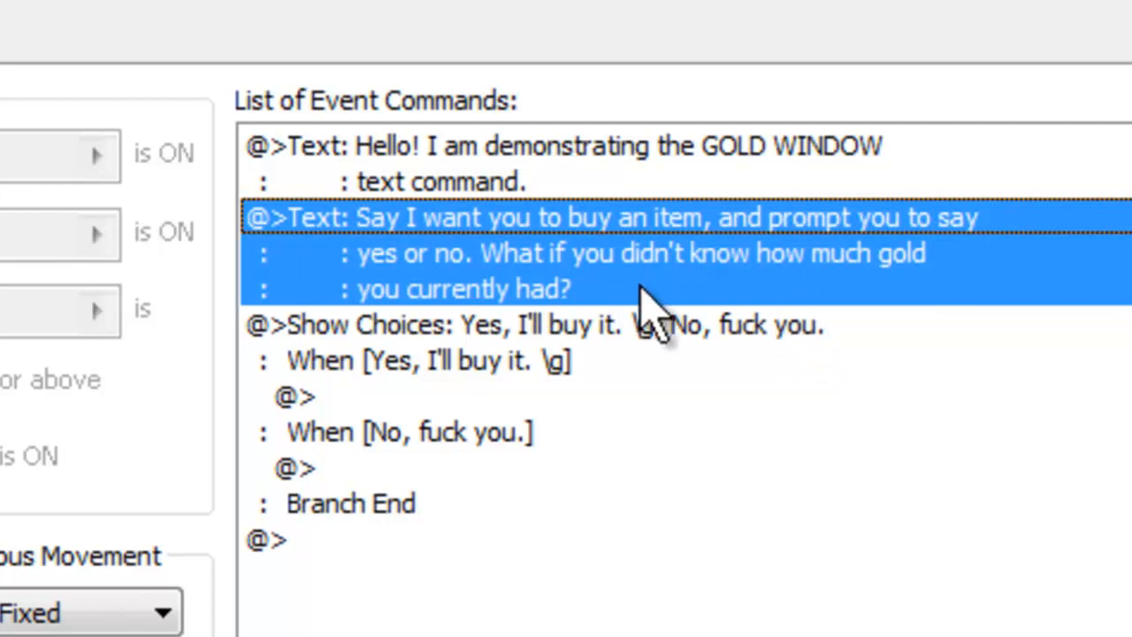
{"action": "mouse_move", "coordinate": [592, 310]}
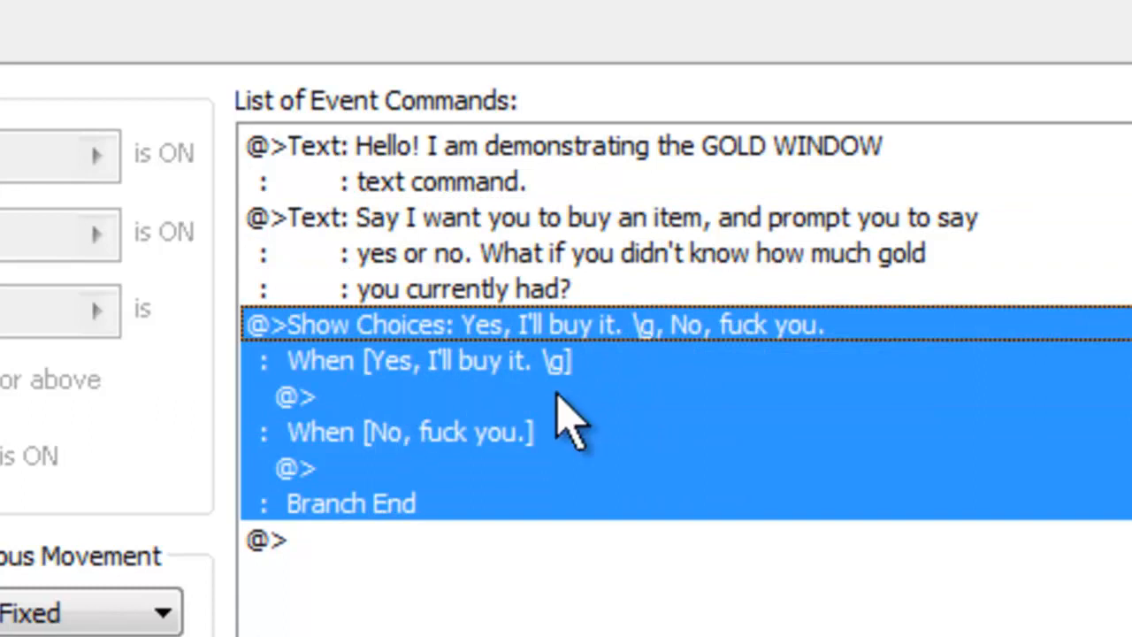
{"action": "mouse_move", "coordinate": [605, 393]}
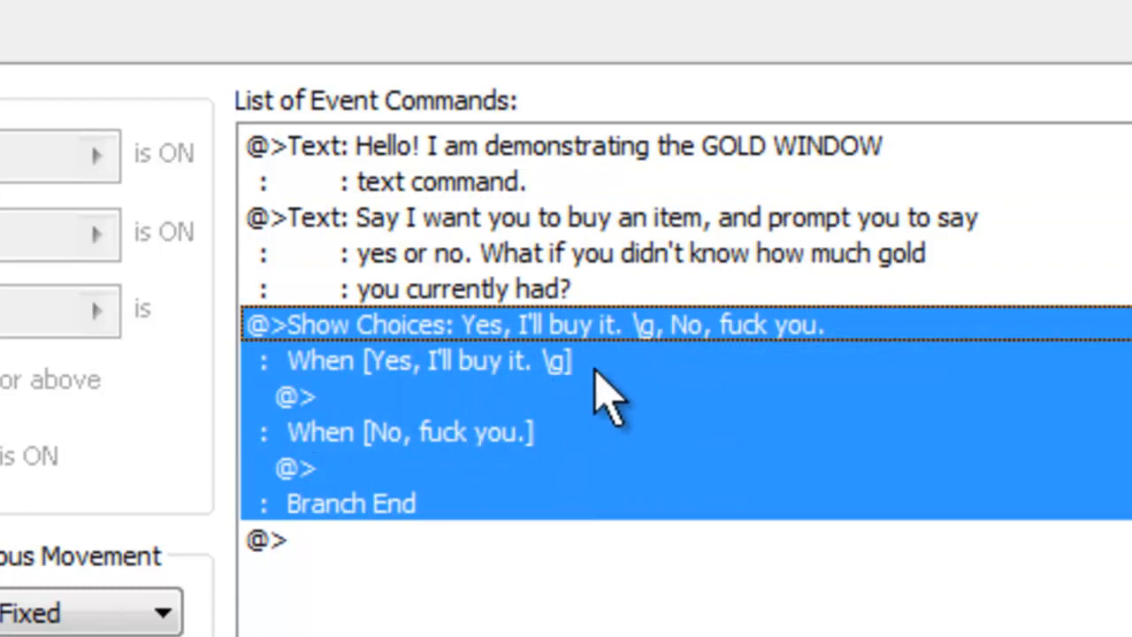
{"action": "mouse_move", "coordinate": [587, 407]}
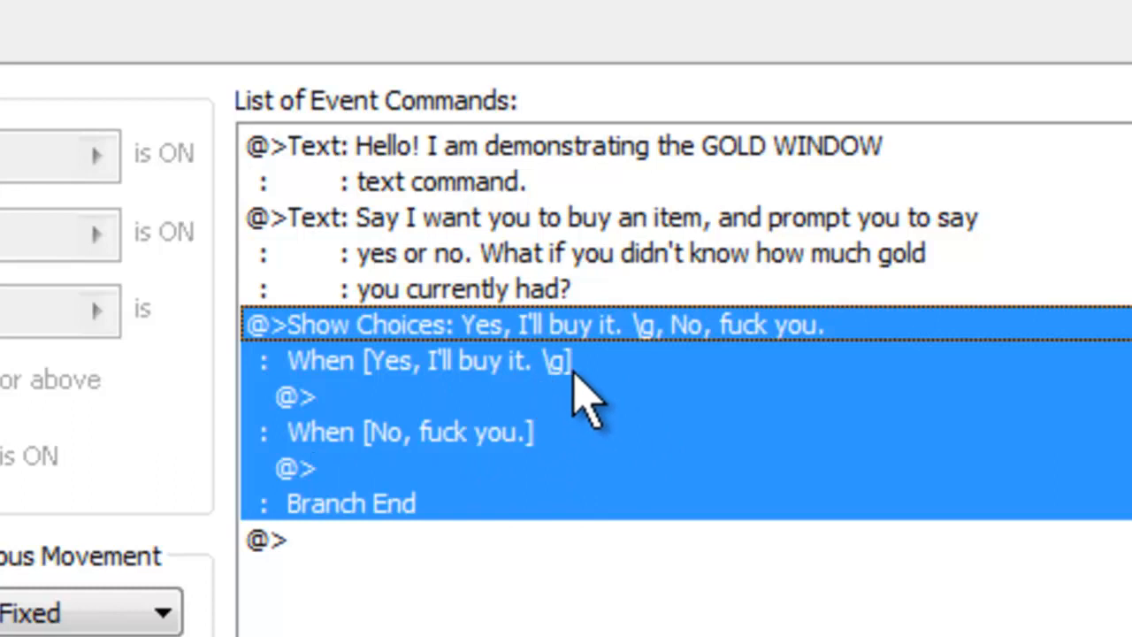
{"action": "mouse_move", "coordinate": [570, 442]}
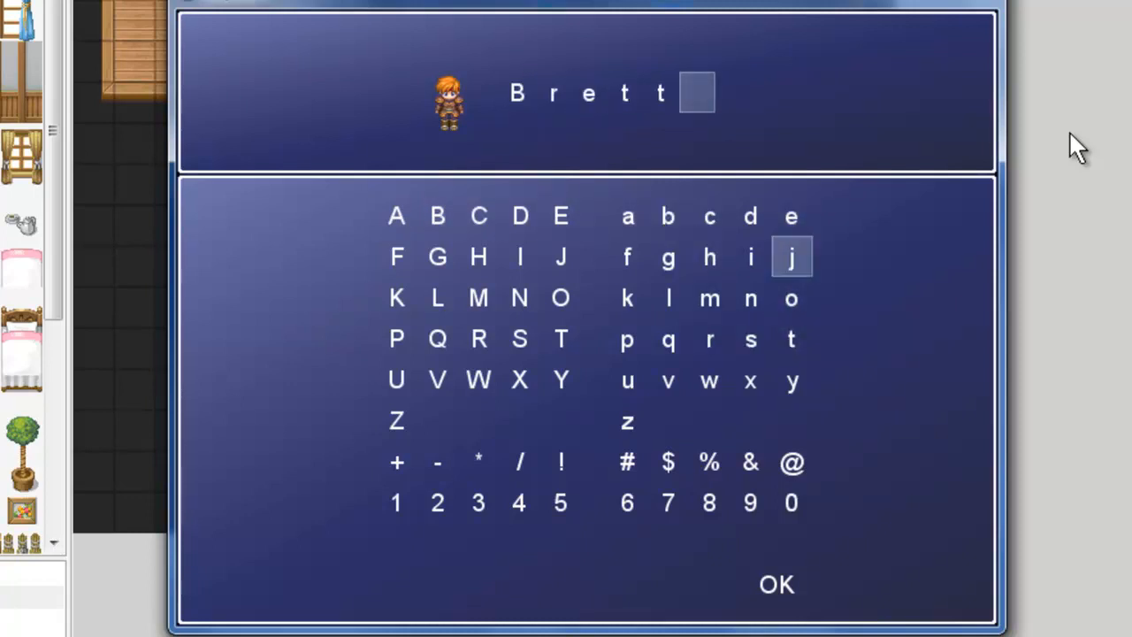
- Confirm the hero's name on the playtest's Name Input screen
{"action": "left_click", "coordinate": [774, 583]}
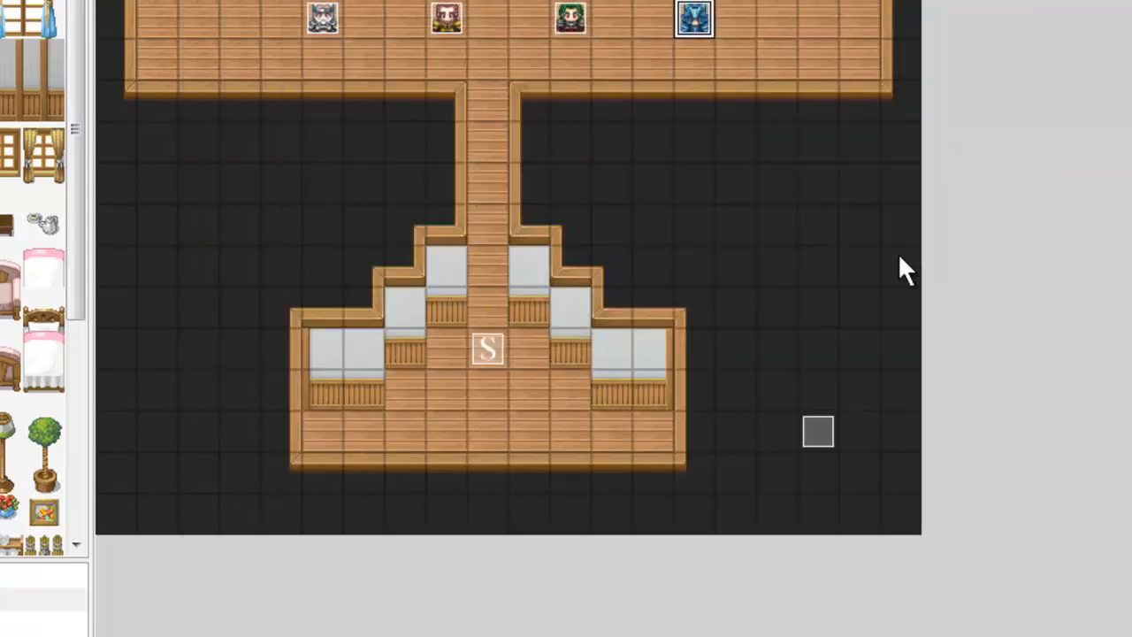
{"action": "mouse_move", "coordinate": [746, 300]}
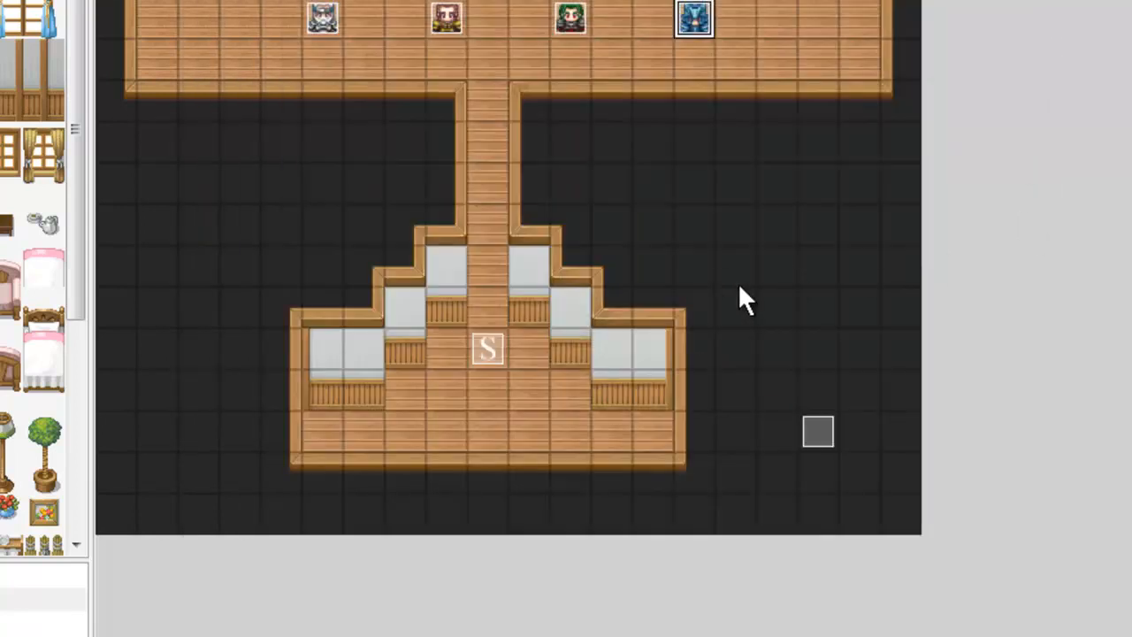
{"action": "mouse_move", "coordinate": [760, 357]}
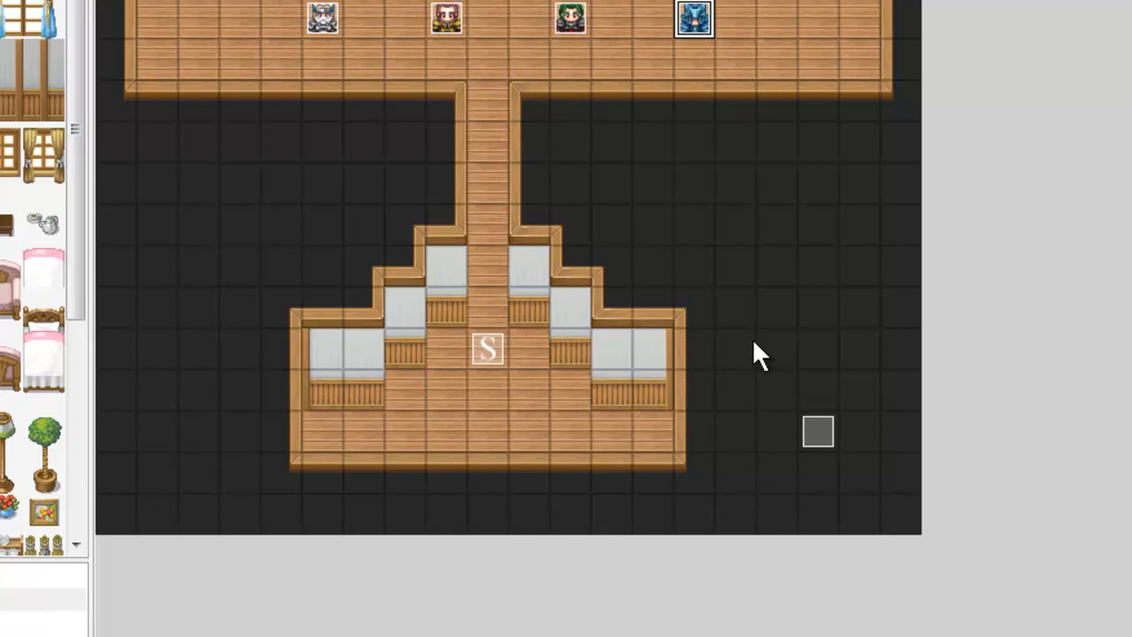
{"action": "mouse_move", "coordinate": [757, 366]}
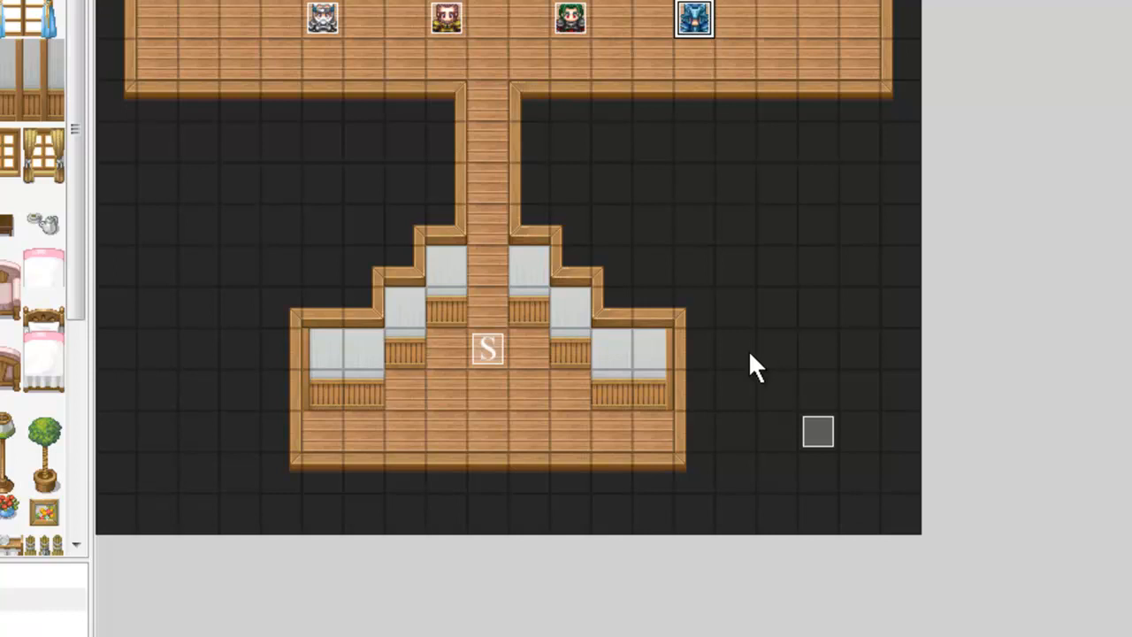
{"action": "mouse_move", "coordinate": [762, 353]}
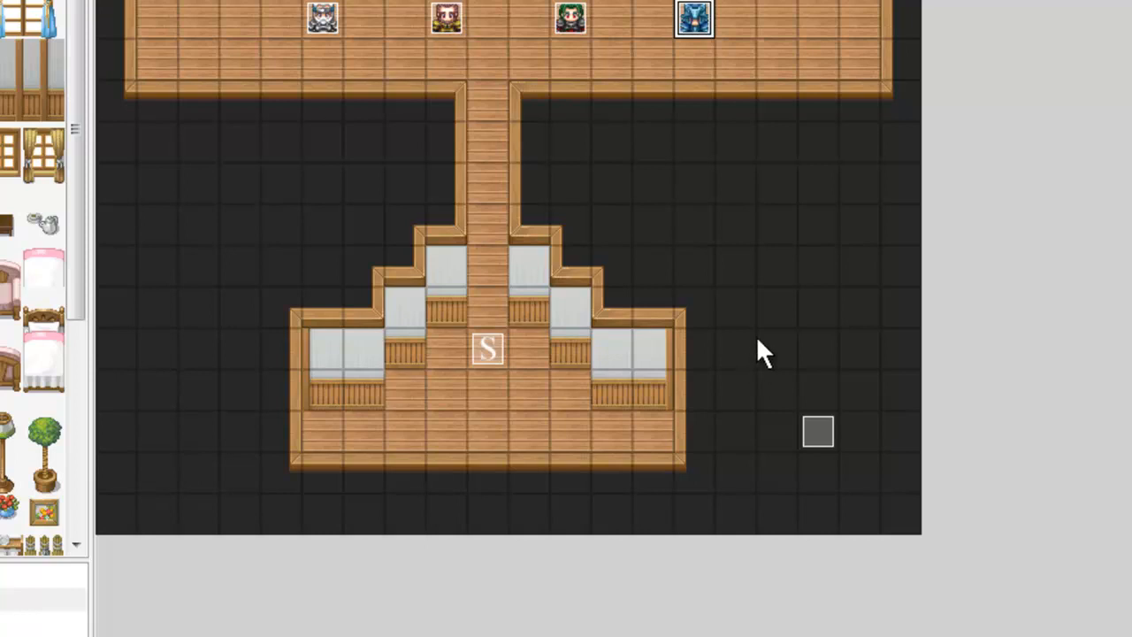